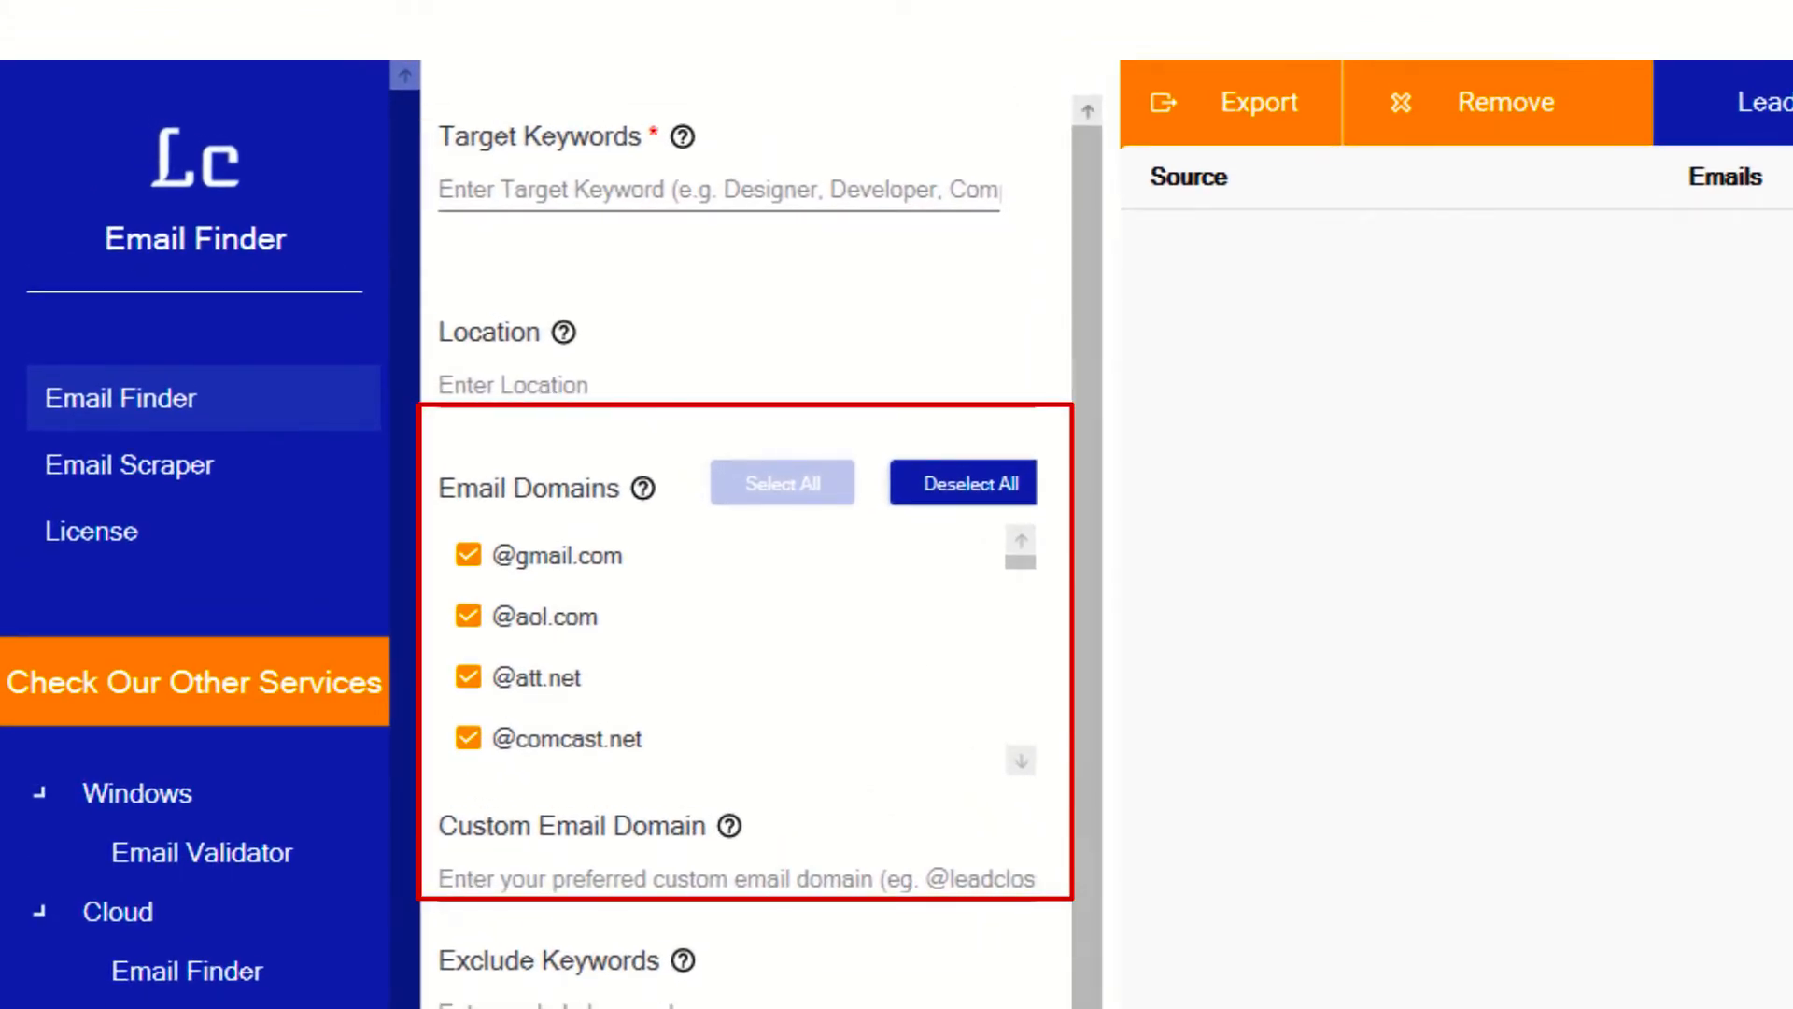
Add "CEO" as a target keyword tag
{"action": "scroll", "scroll_direction": "down", "scroll_amount": 3}
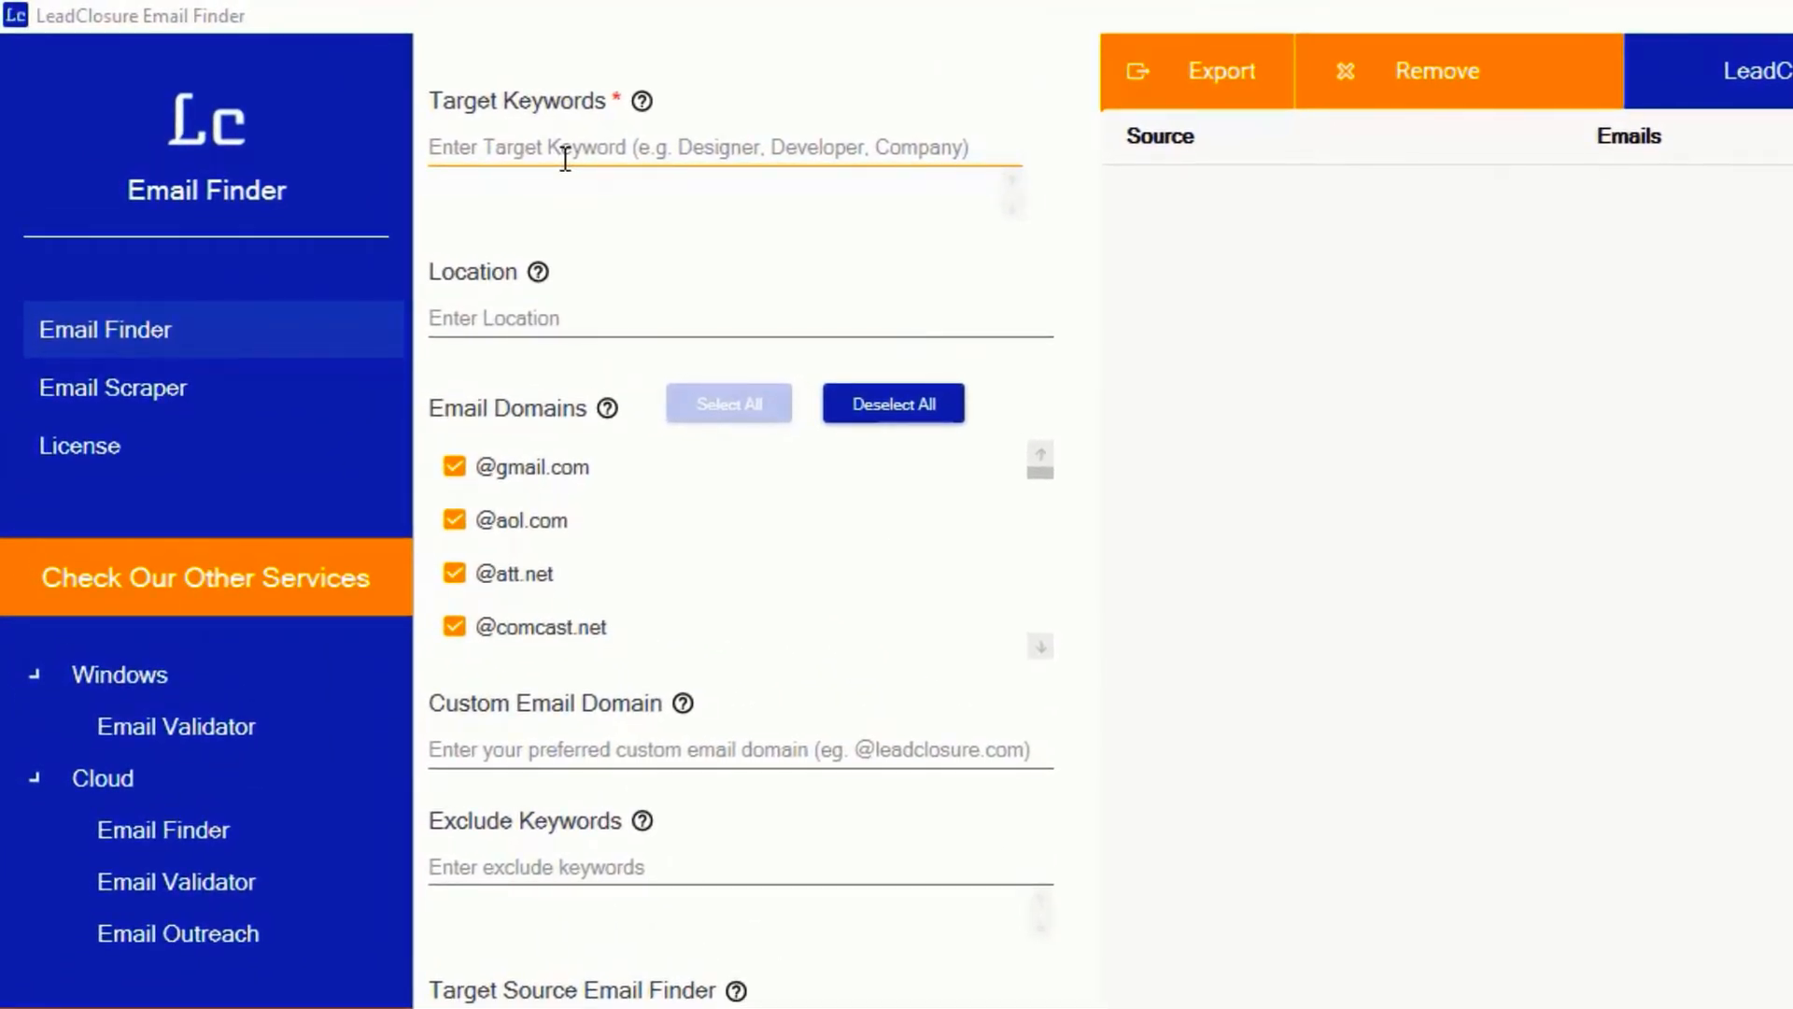
{"action": "type", "text": "CEO"}
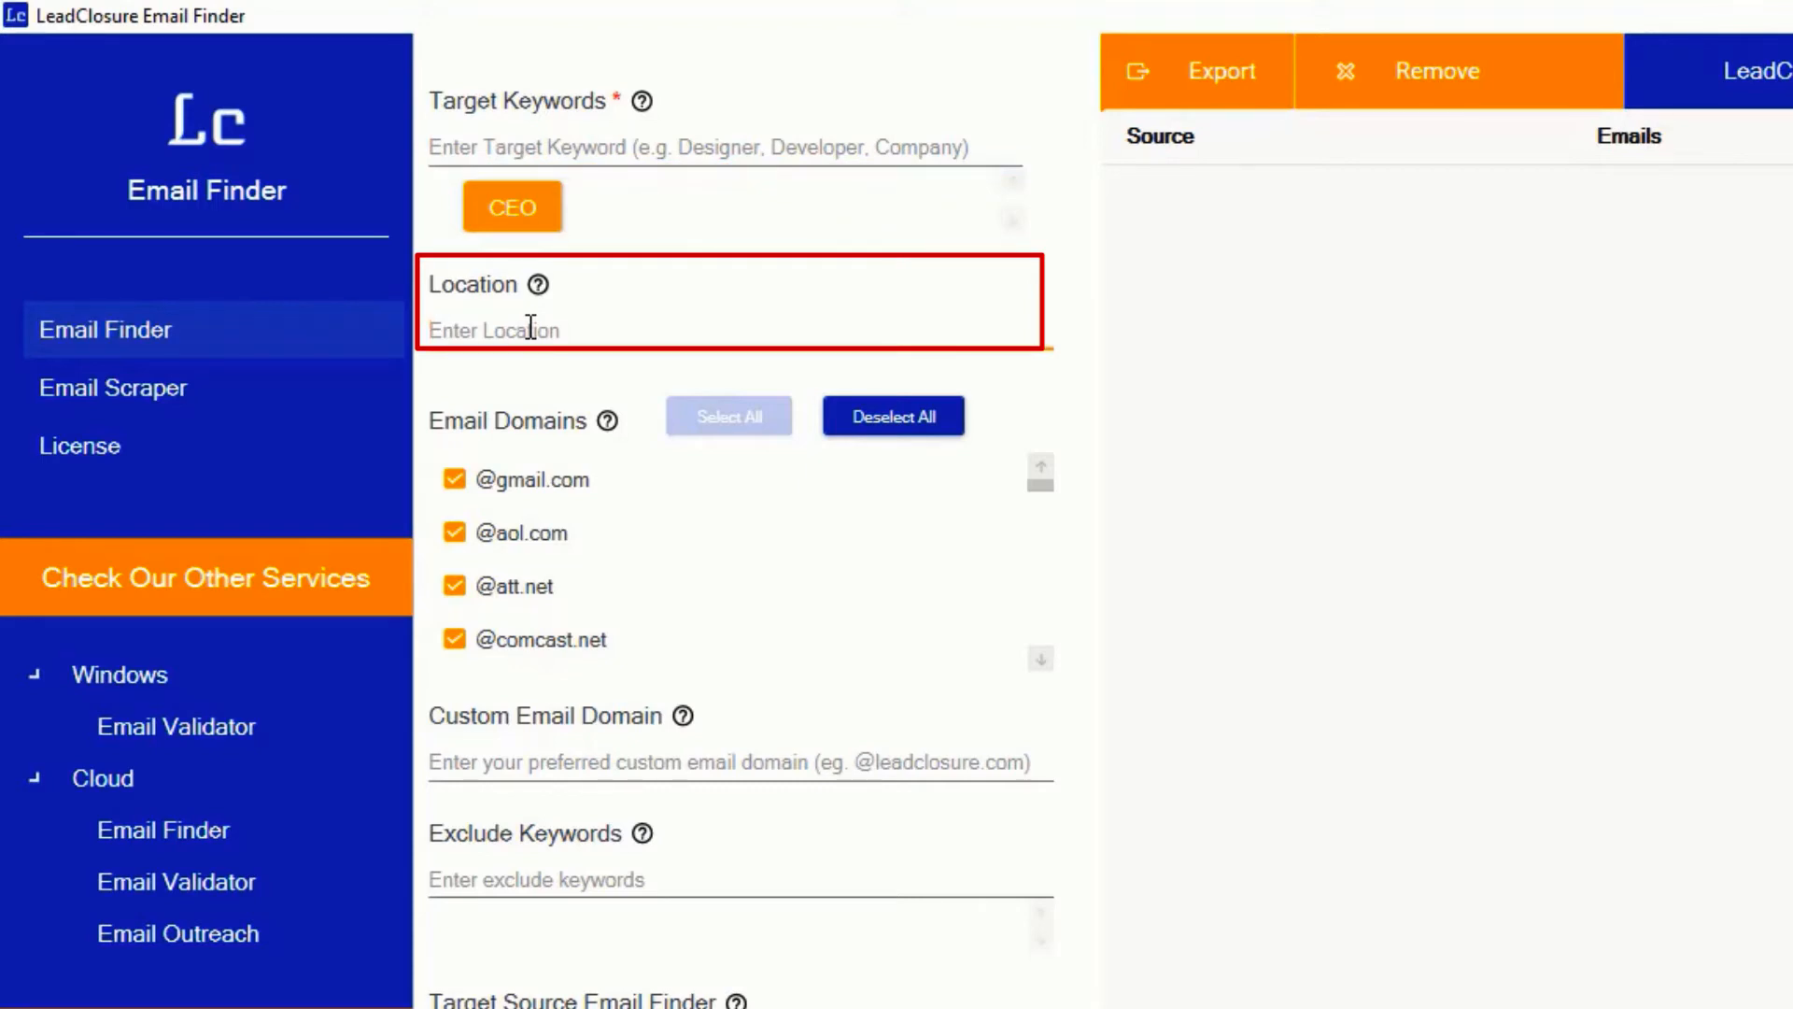
Enter "United States" as the search location
{"action": "type", "text": "Uni"}
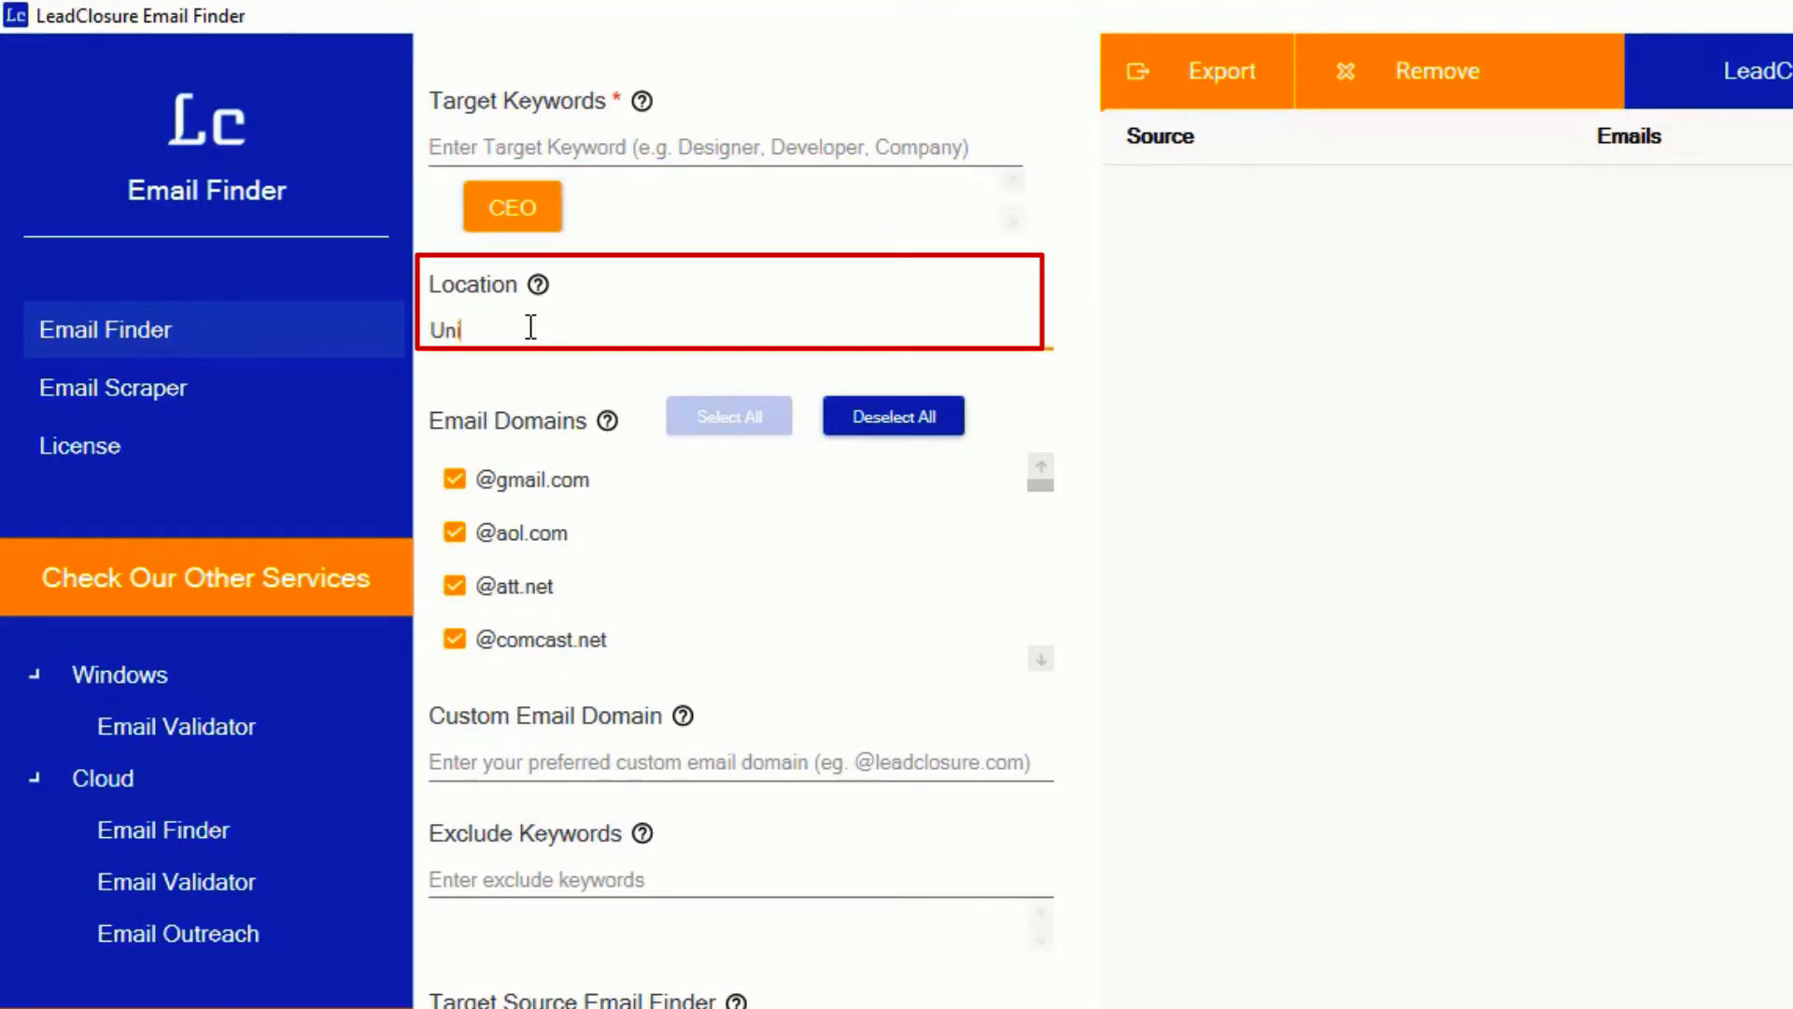
{"action": "type", "text": "ted"}
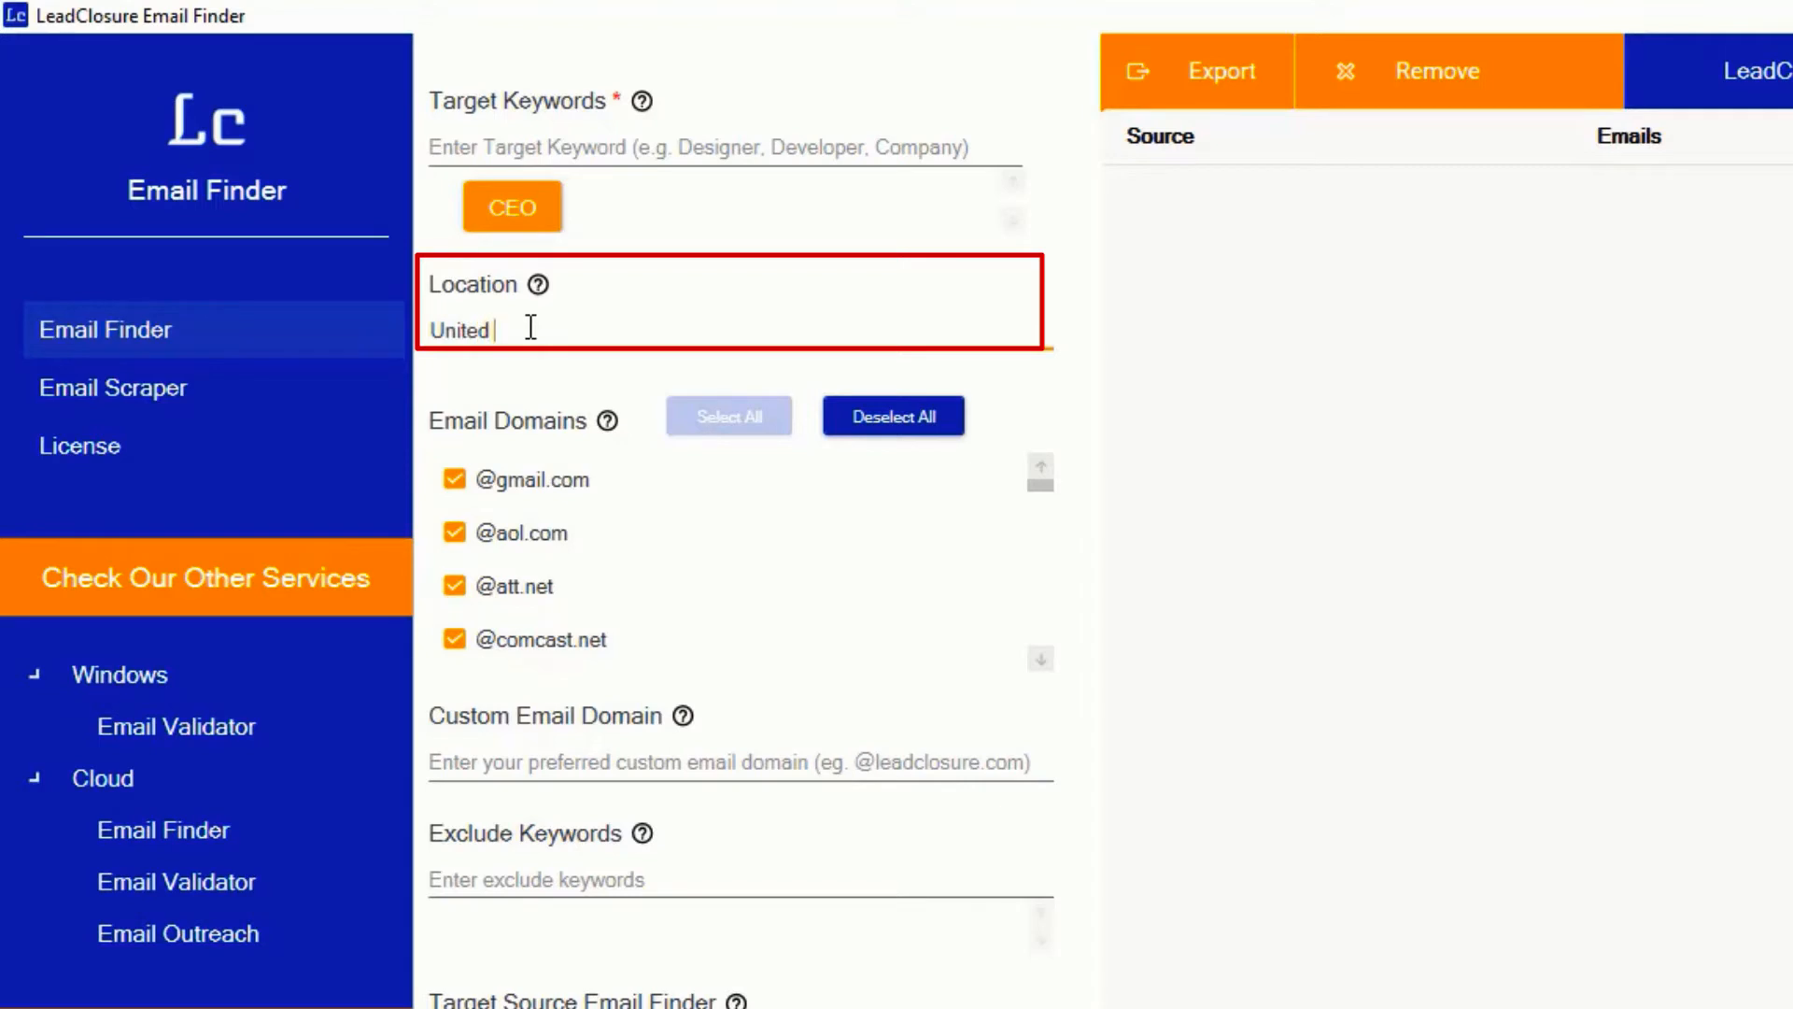
{"action": "type", "text": "States"}
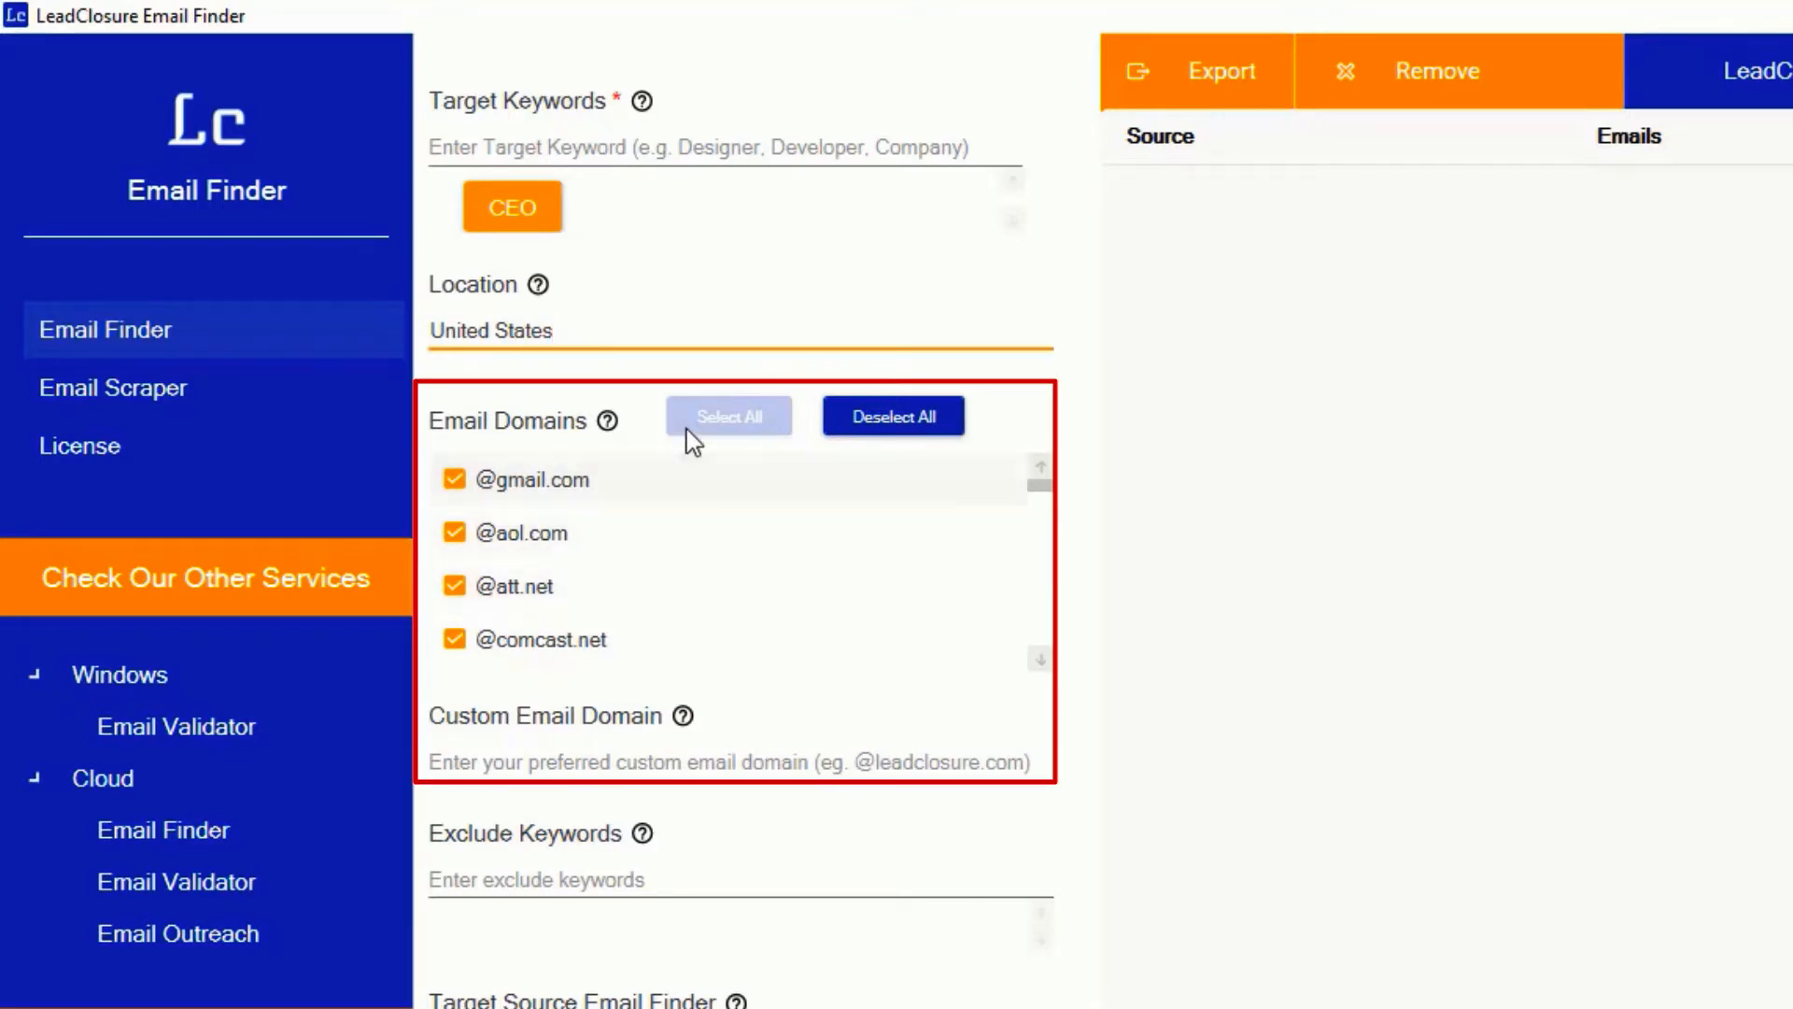
{"action": "scroll", "scroll_direction": "down", "scroll_amount": 3}
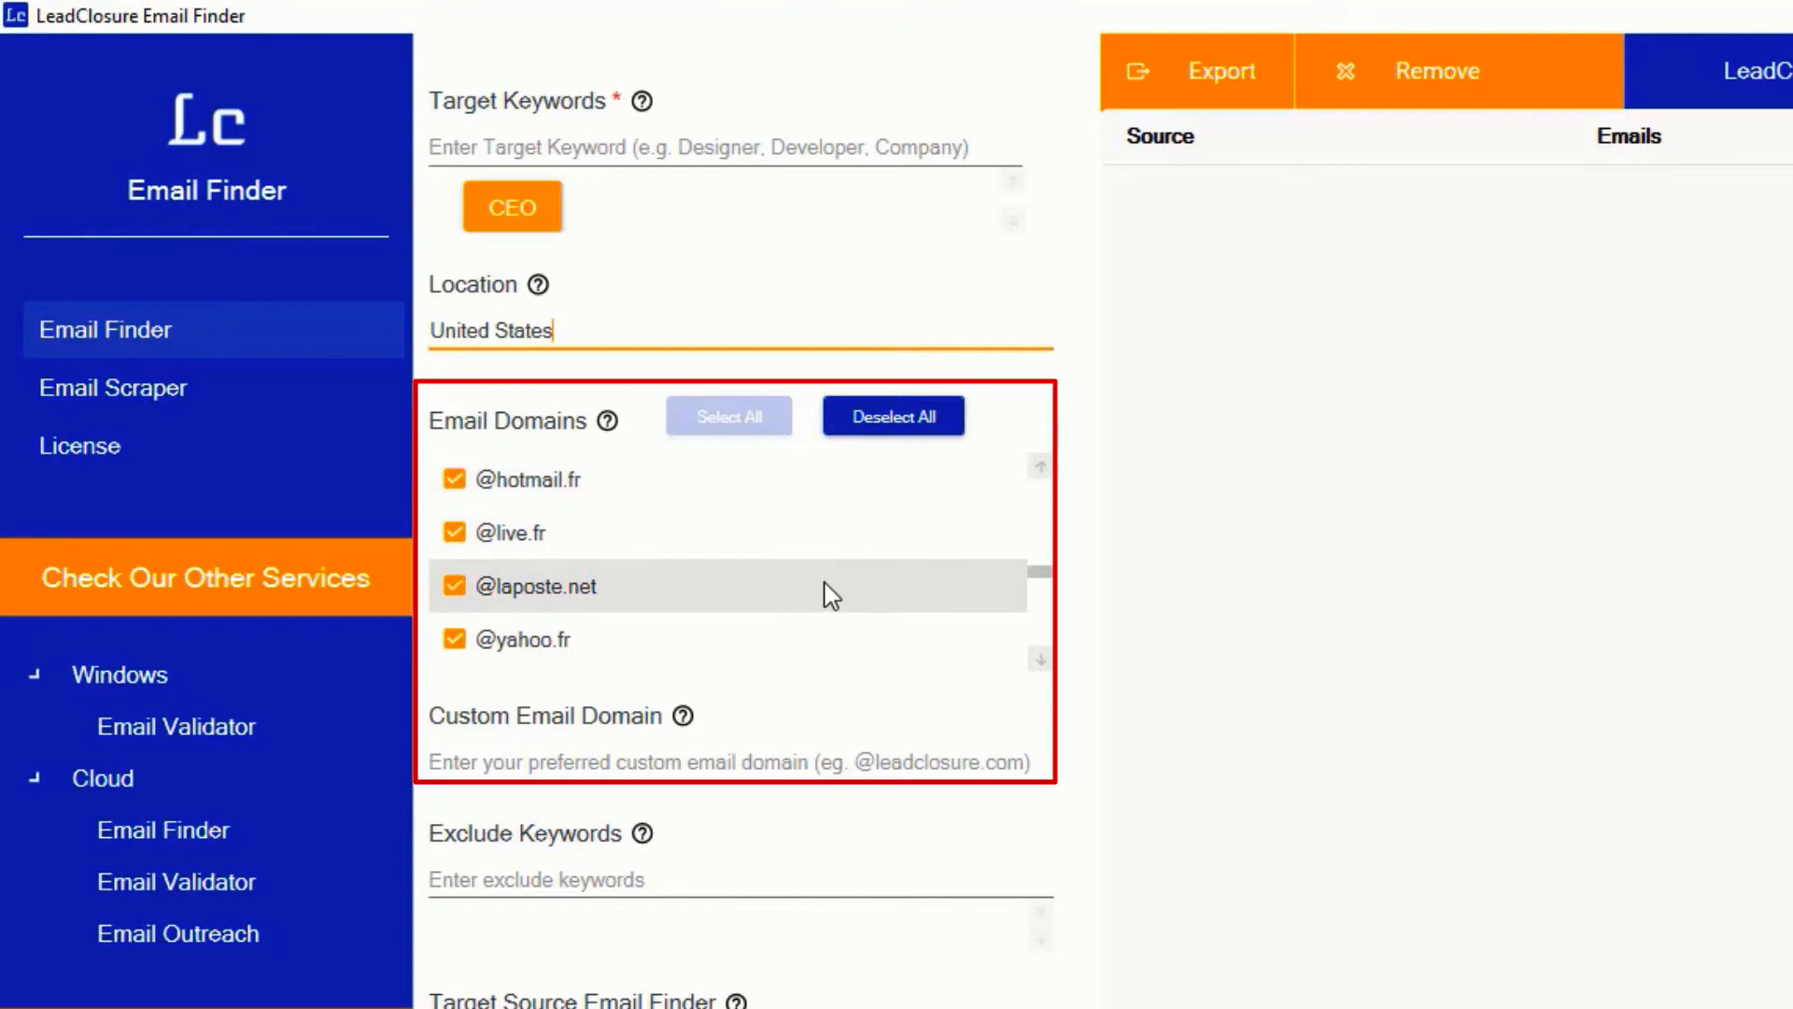
{"action": "scroll", "scroll_direction": "up", "scroll_amount": 3}
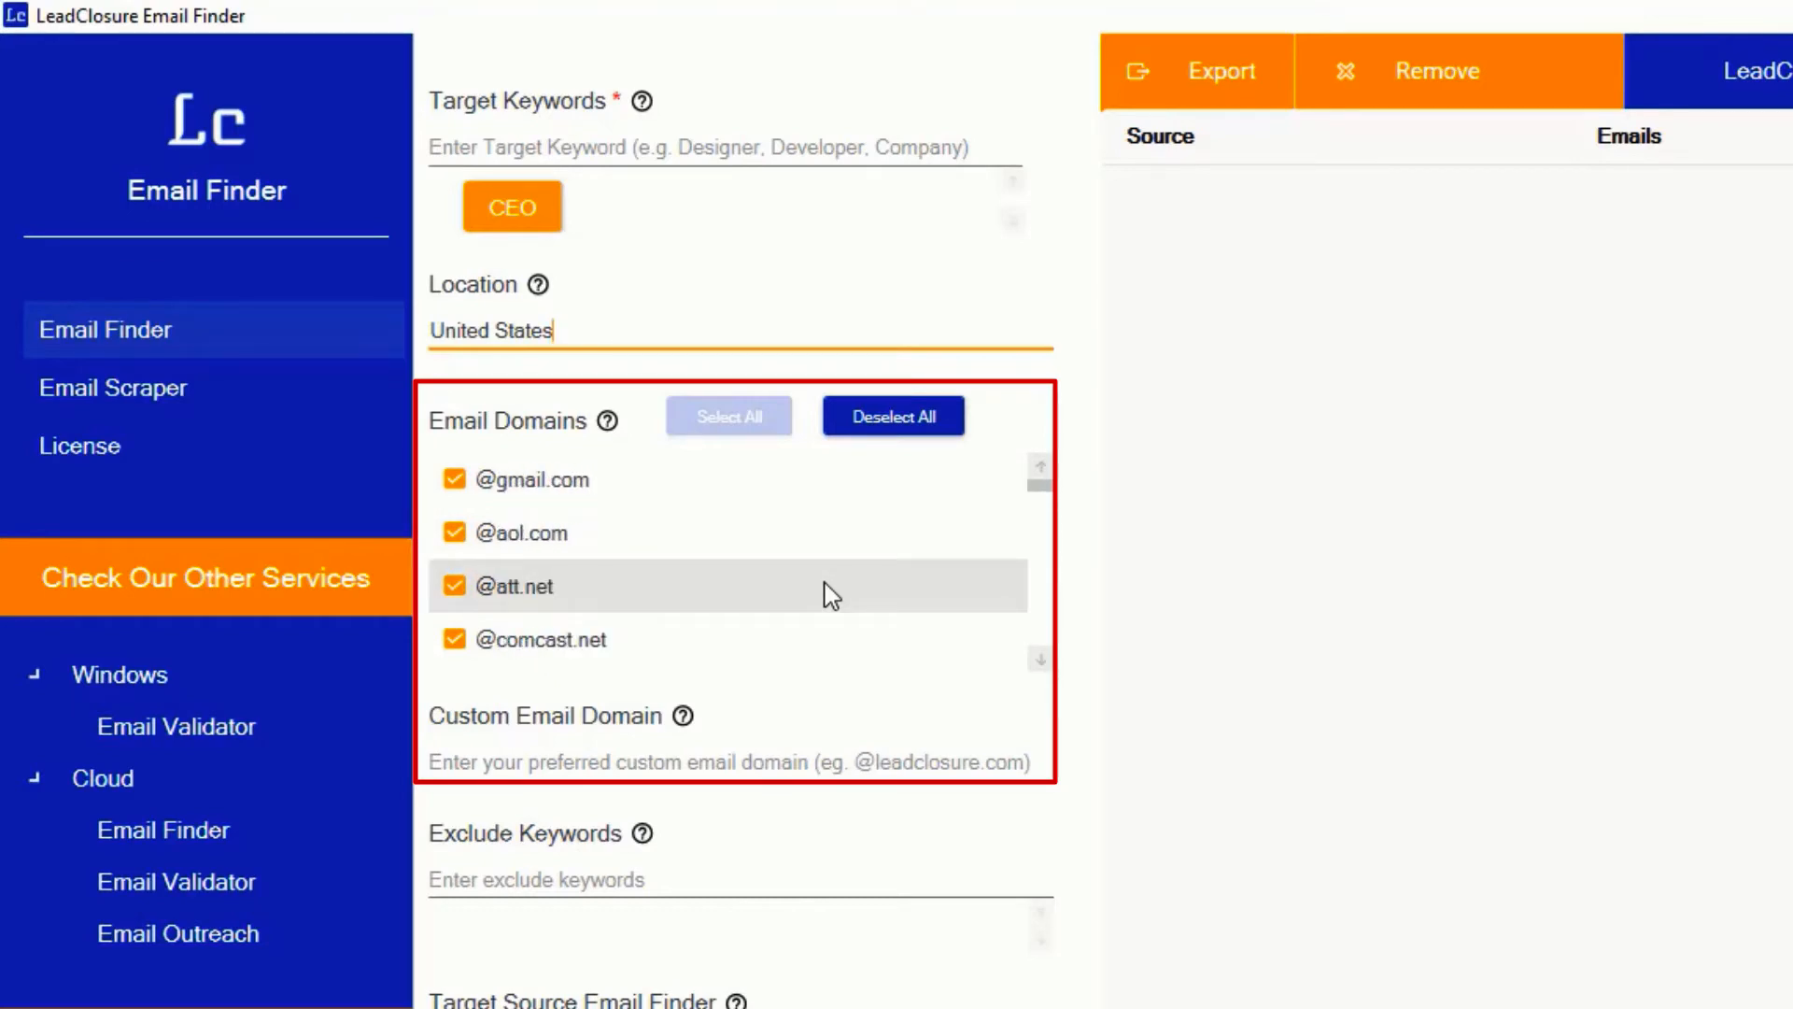
{"action": "left_click", "coordinate": [530, 479]}
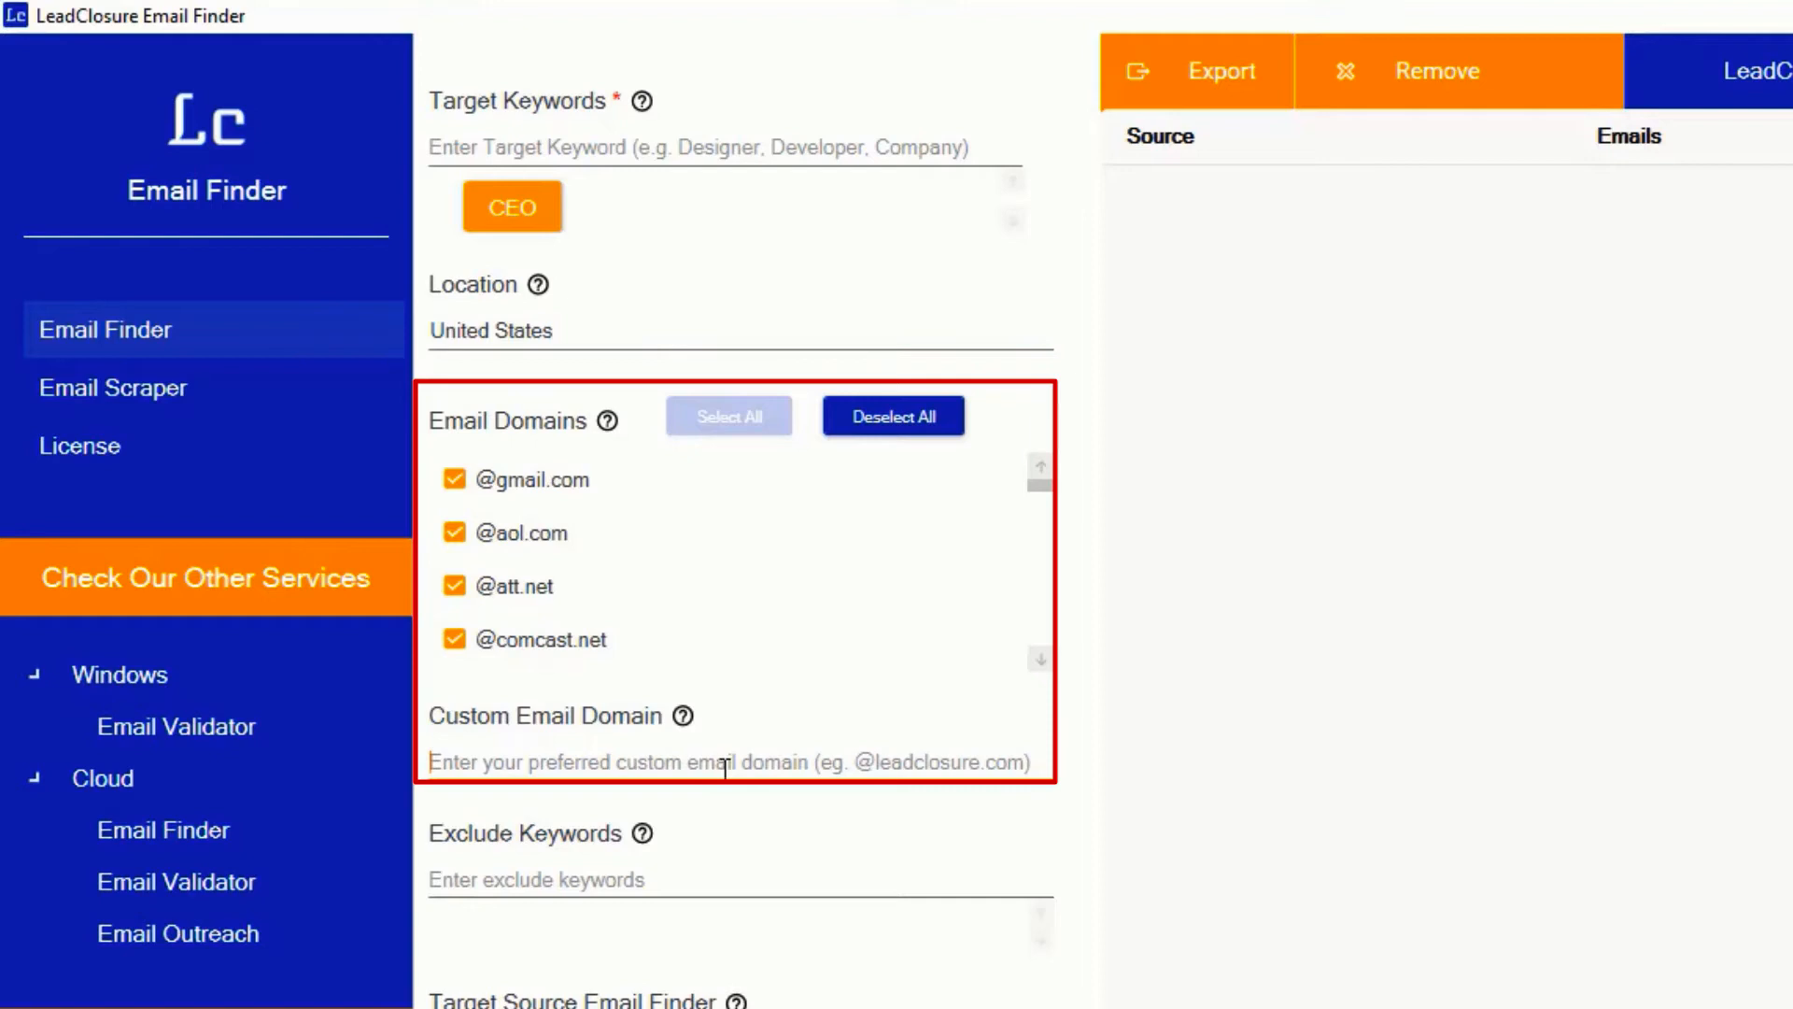
{"action": "left_click", "coordinate": [715, 878]}
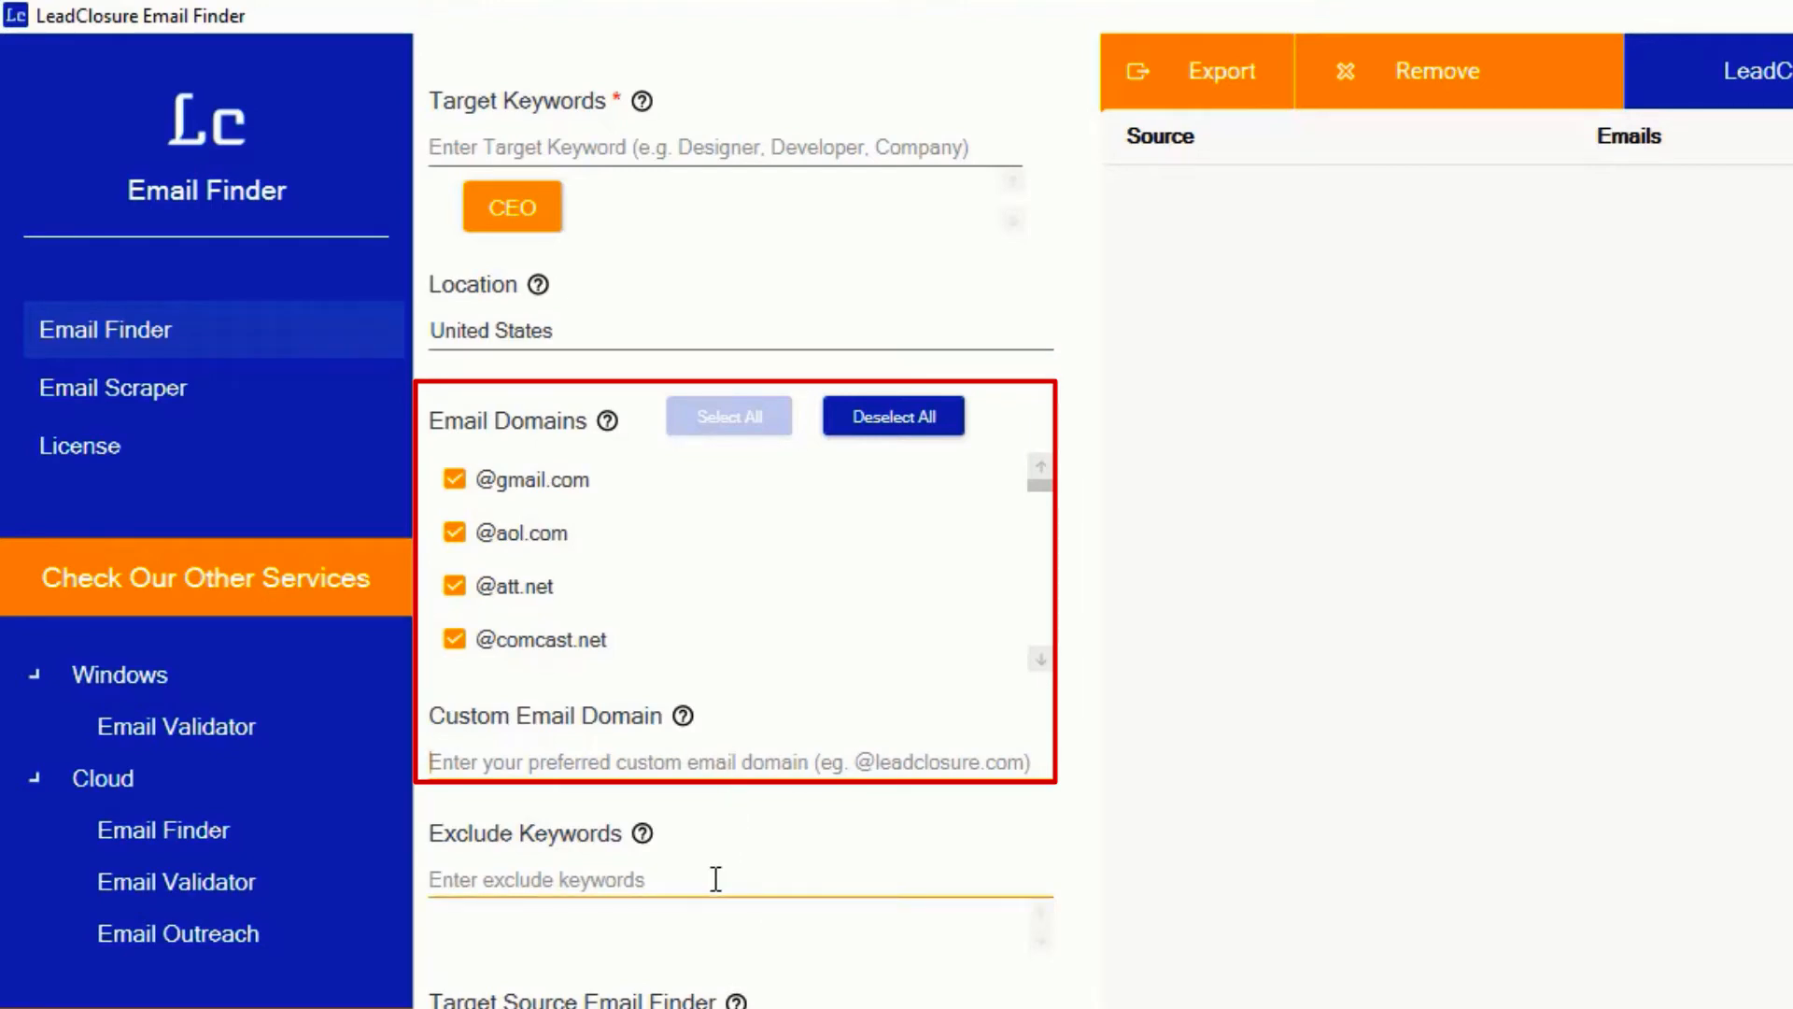
{"action": "mouse_move", "coordinate": [842, 855]}
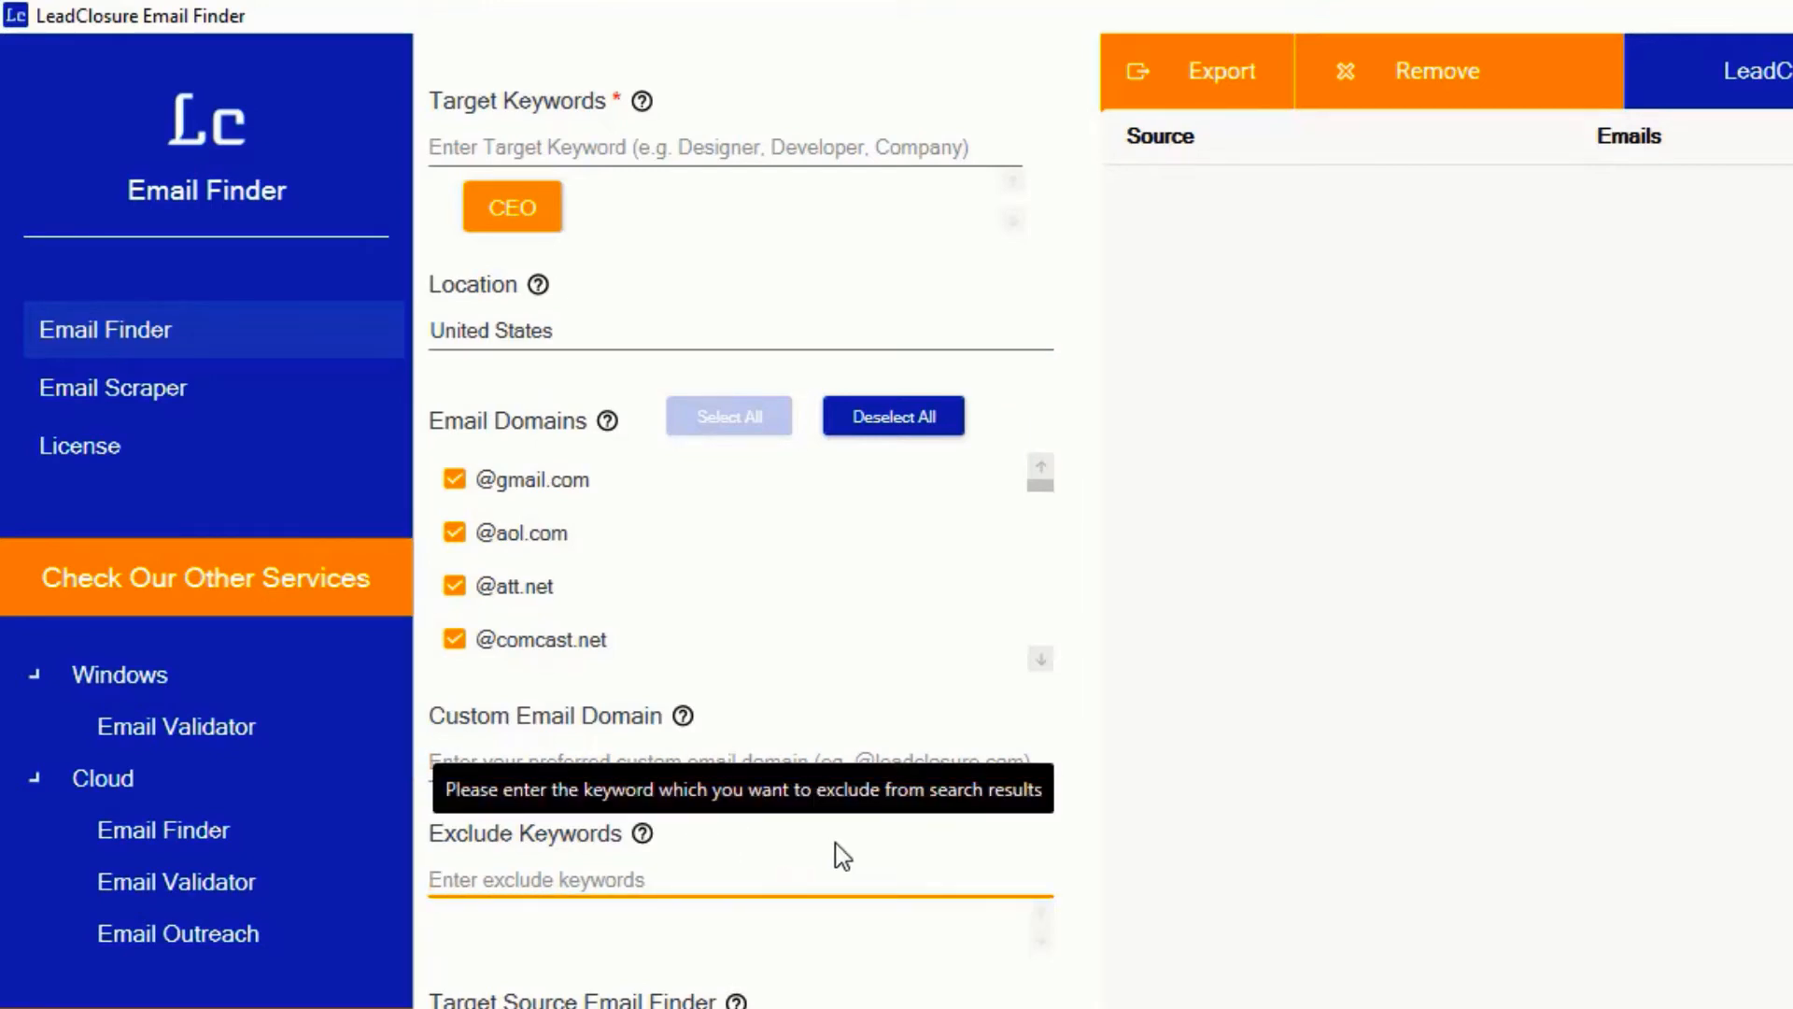
{"action": "left_click", "coordinate": [680, 878]}
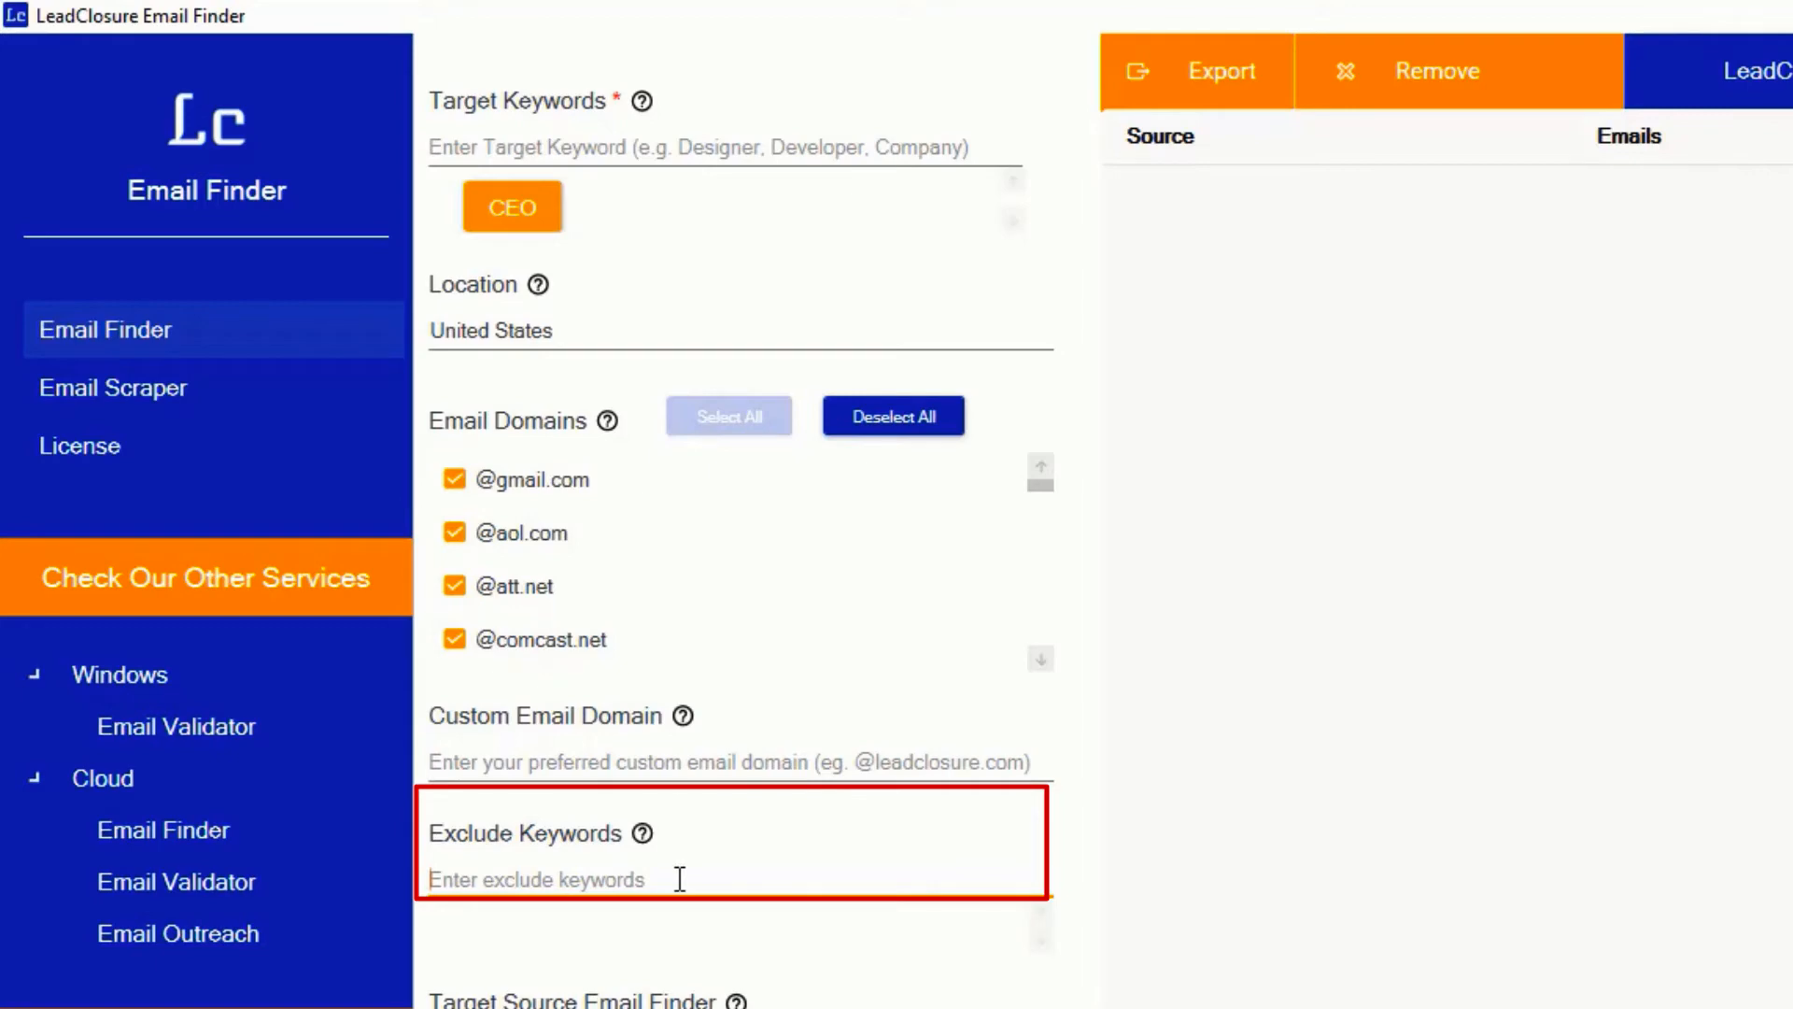
{"action": "left_click", "coordinate": [680, 880]}
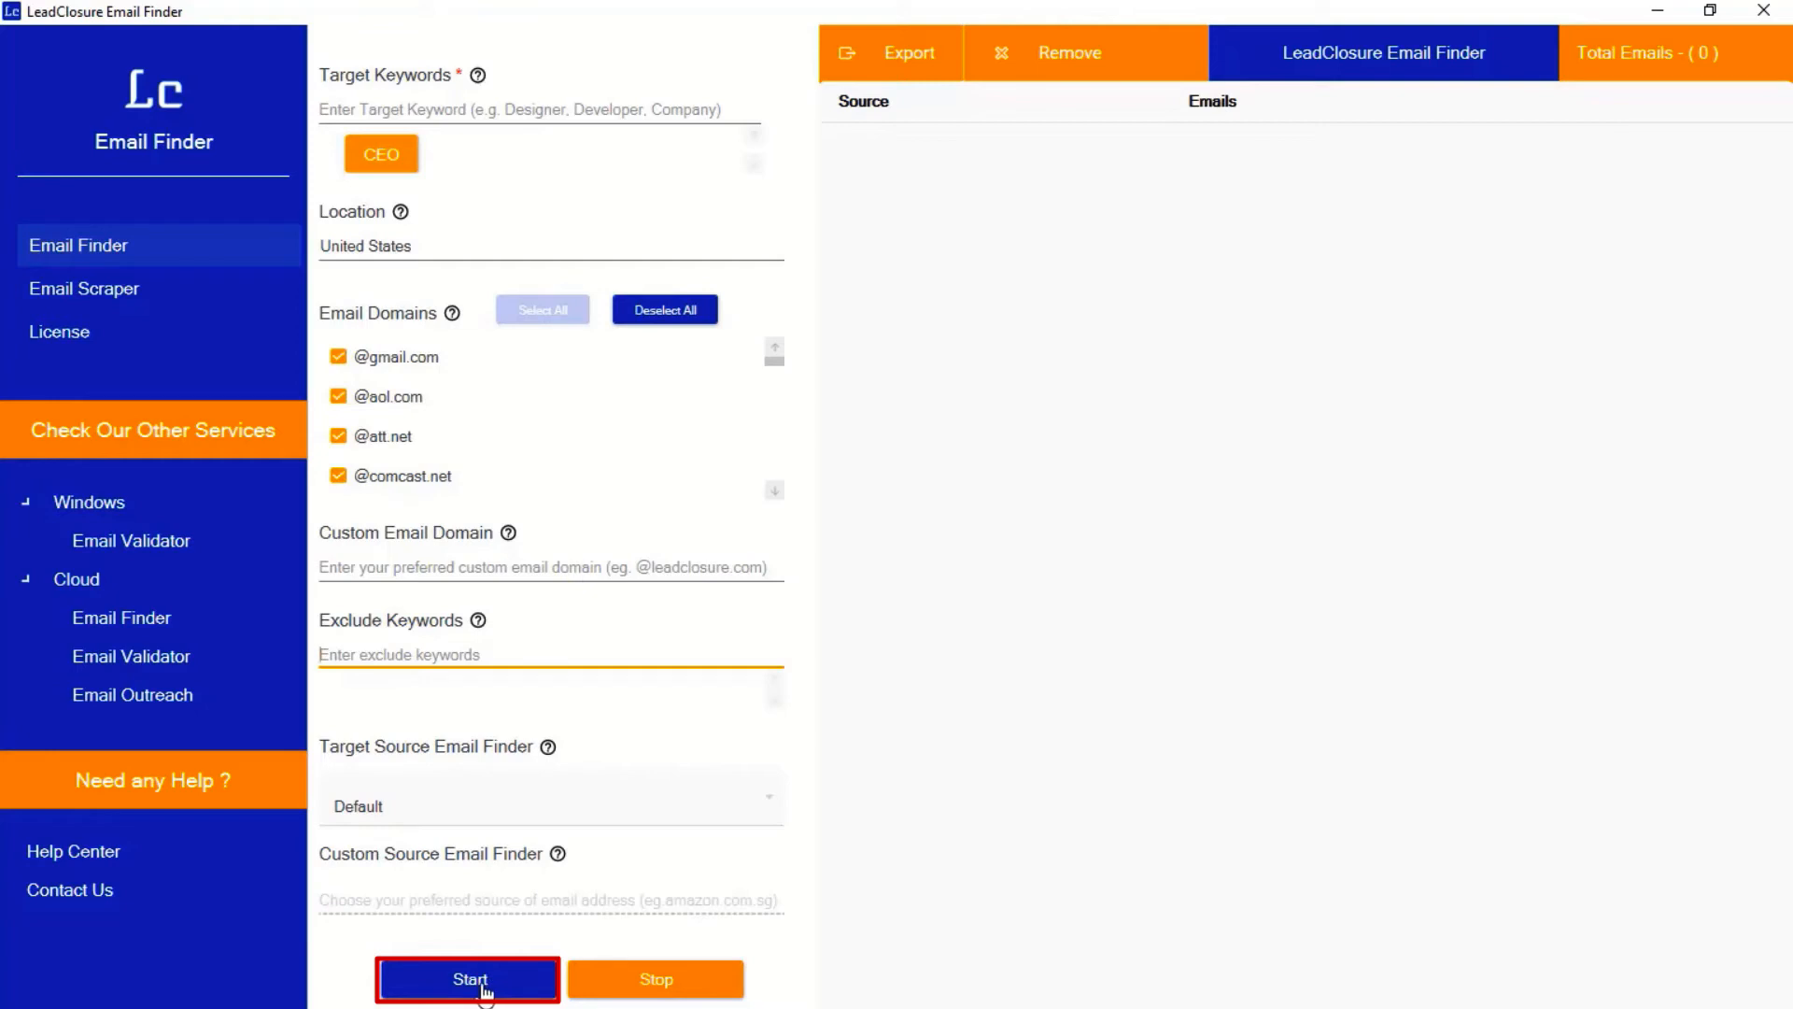
Start scraping emails for CEO in the United States
{"action": "left_click", "coordinate": [468, 979]}
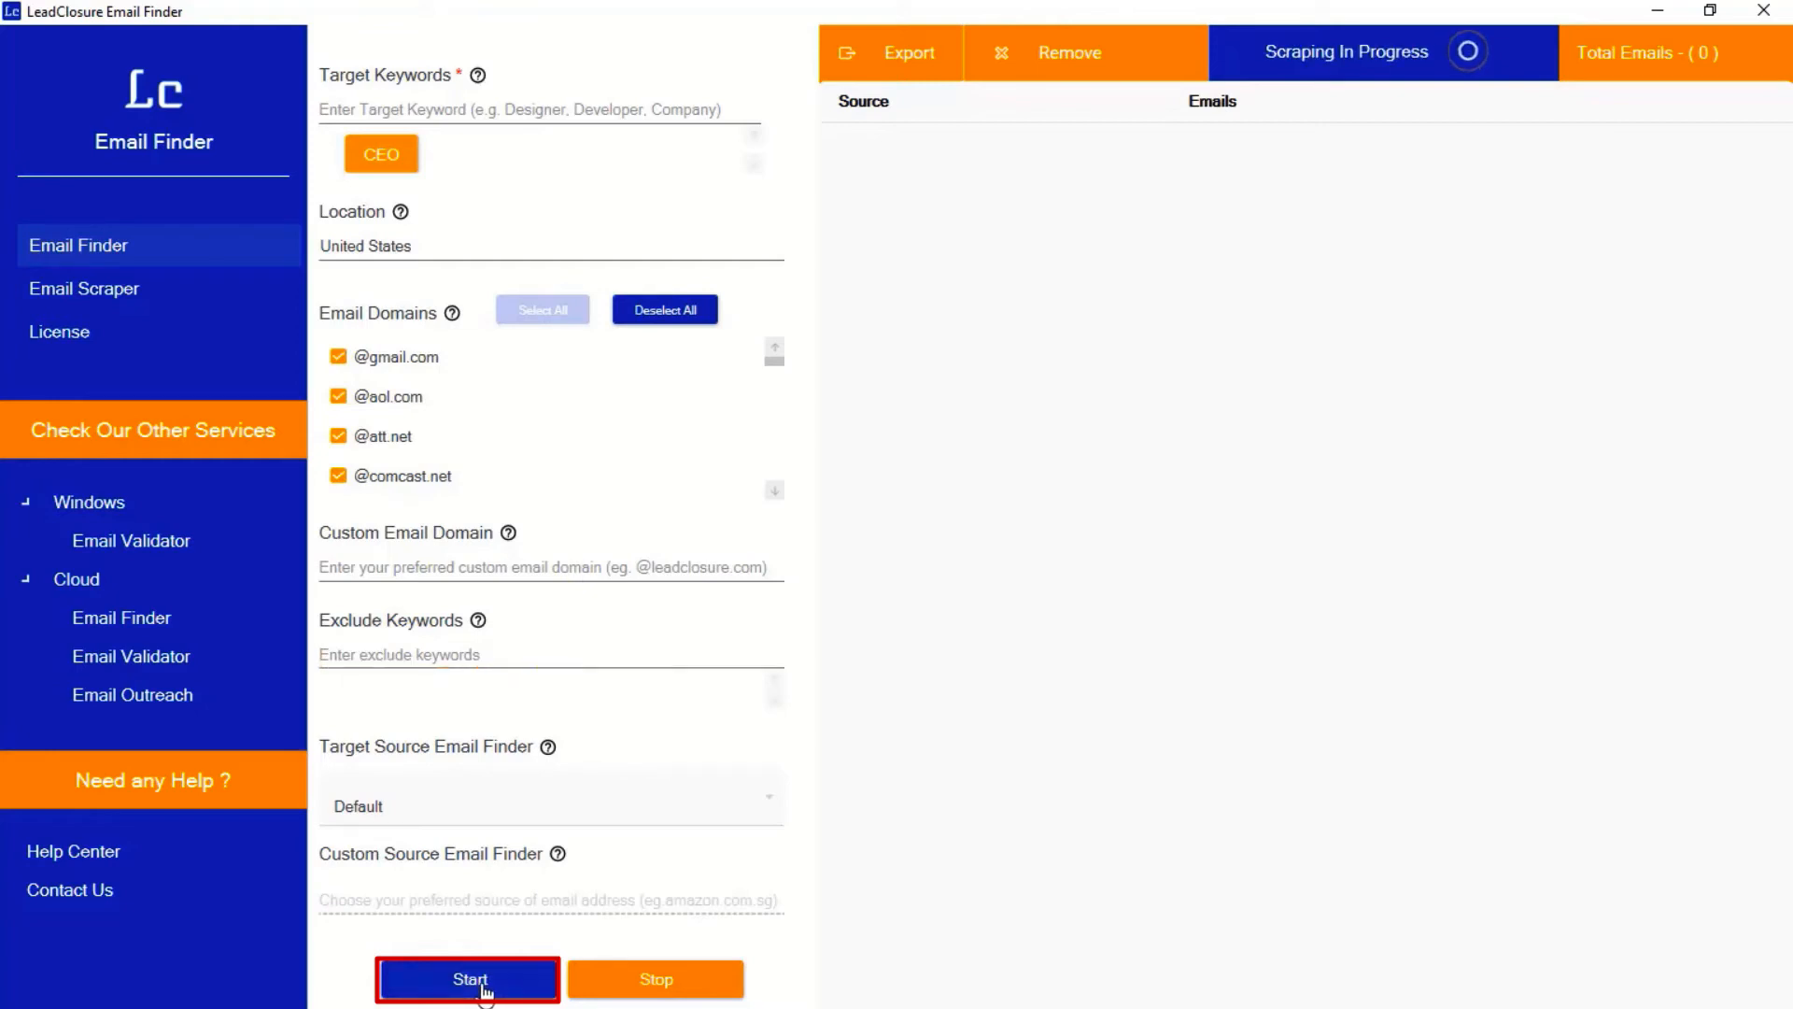
{"action": "left_click", "coordinate": [467, 979]}
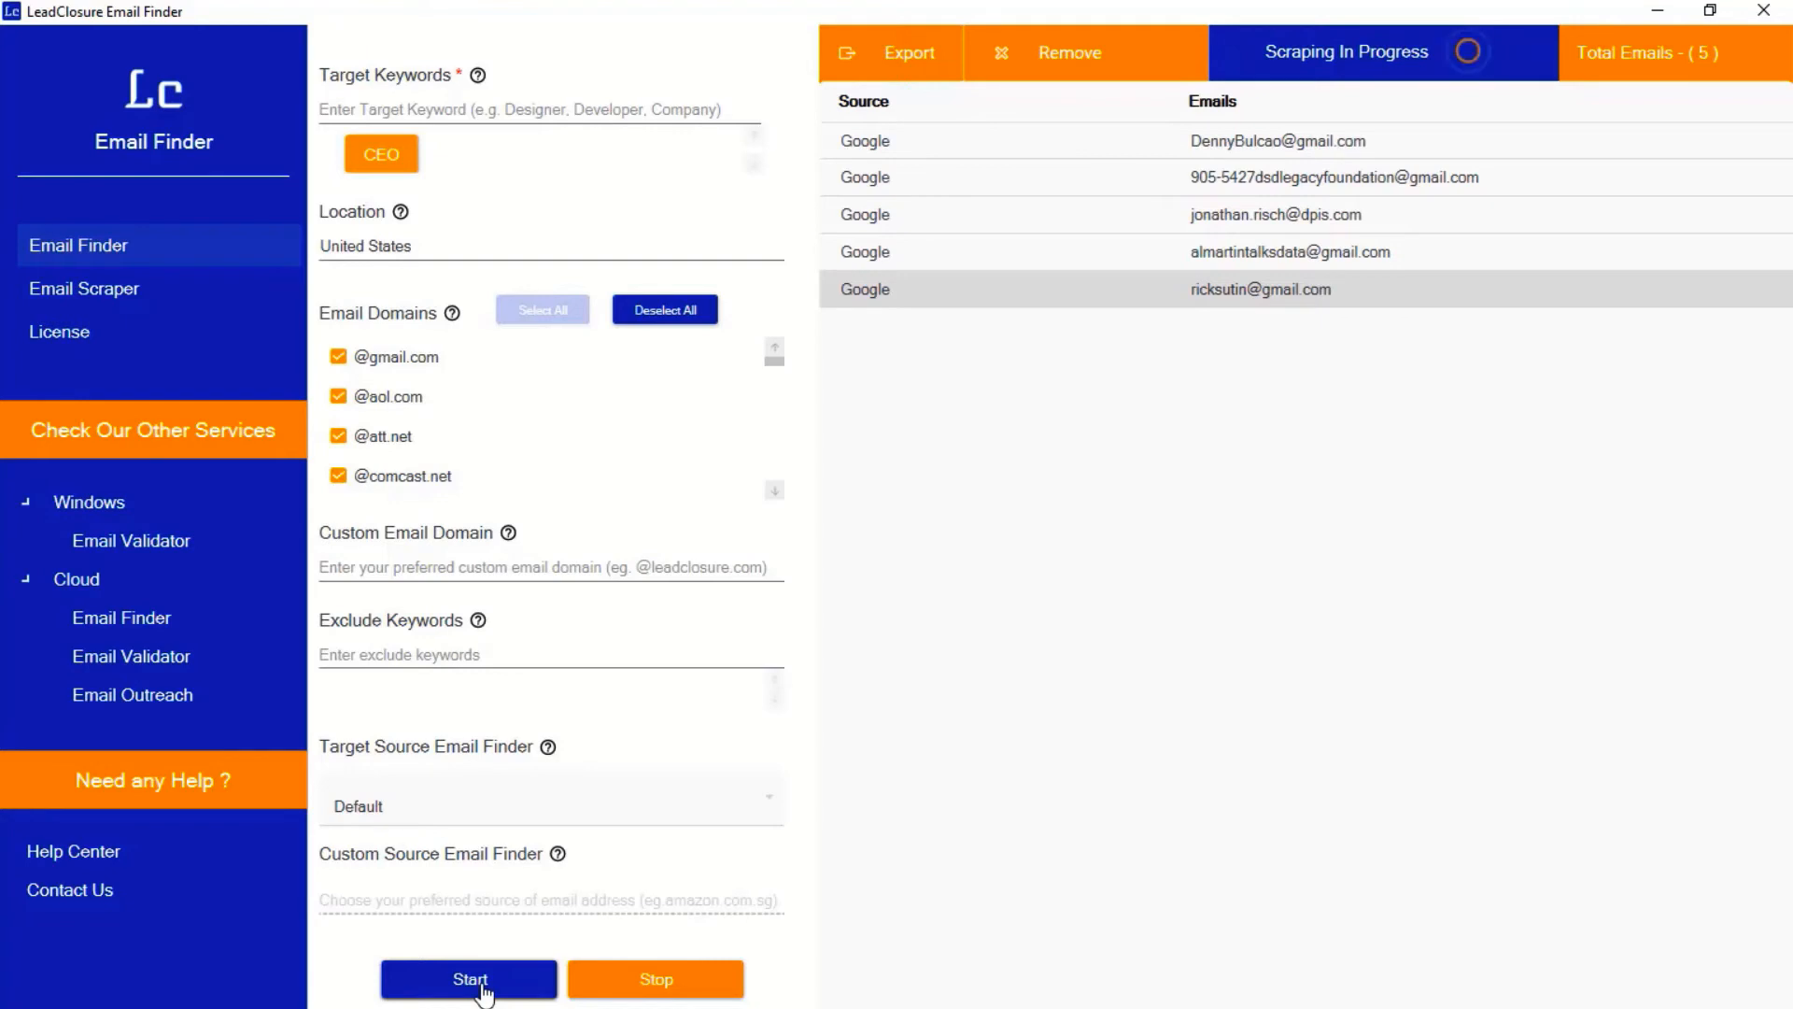
{"action": "mouse_move", "coordinate": [1283, 212]}
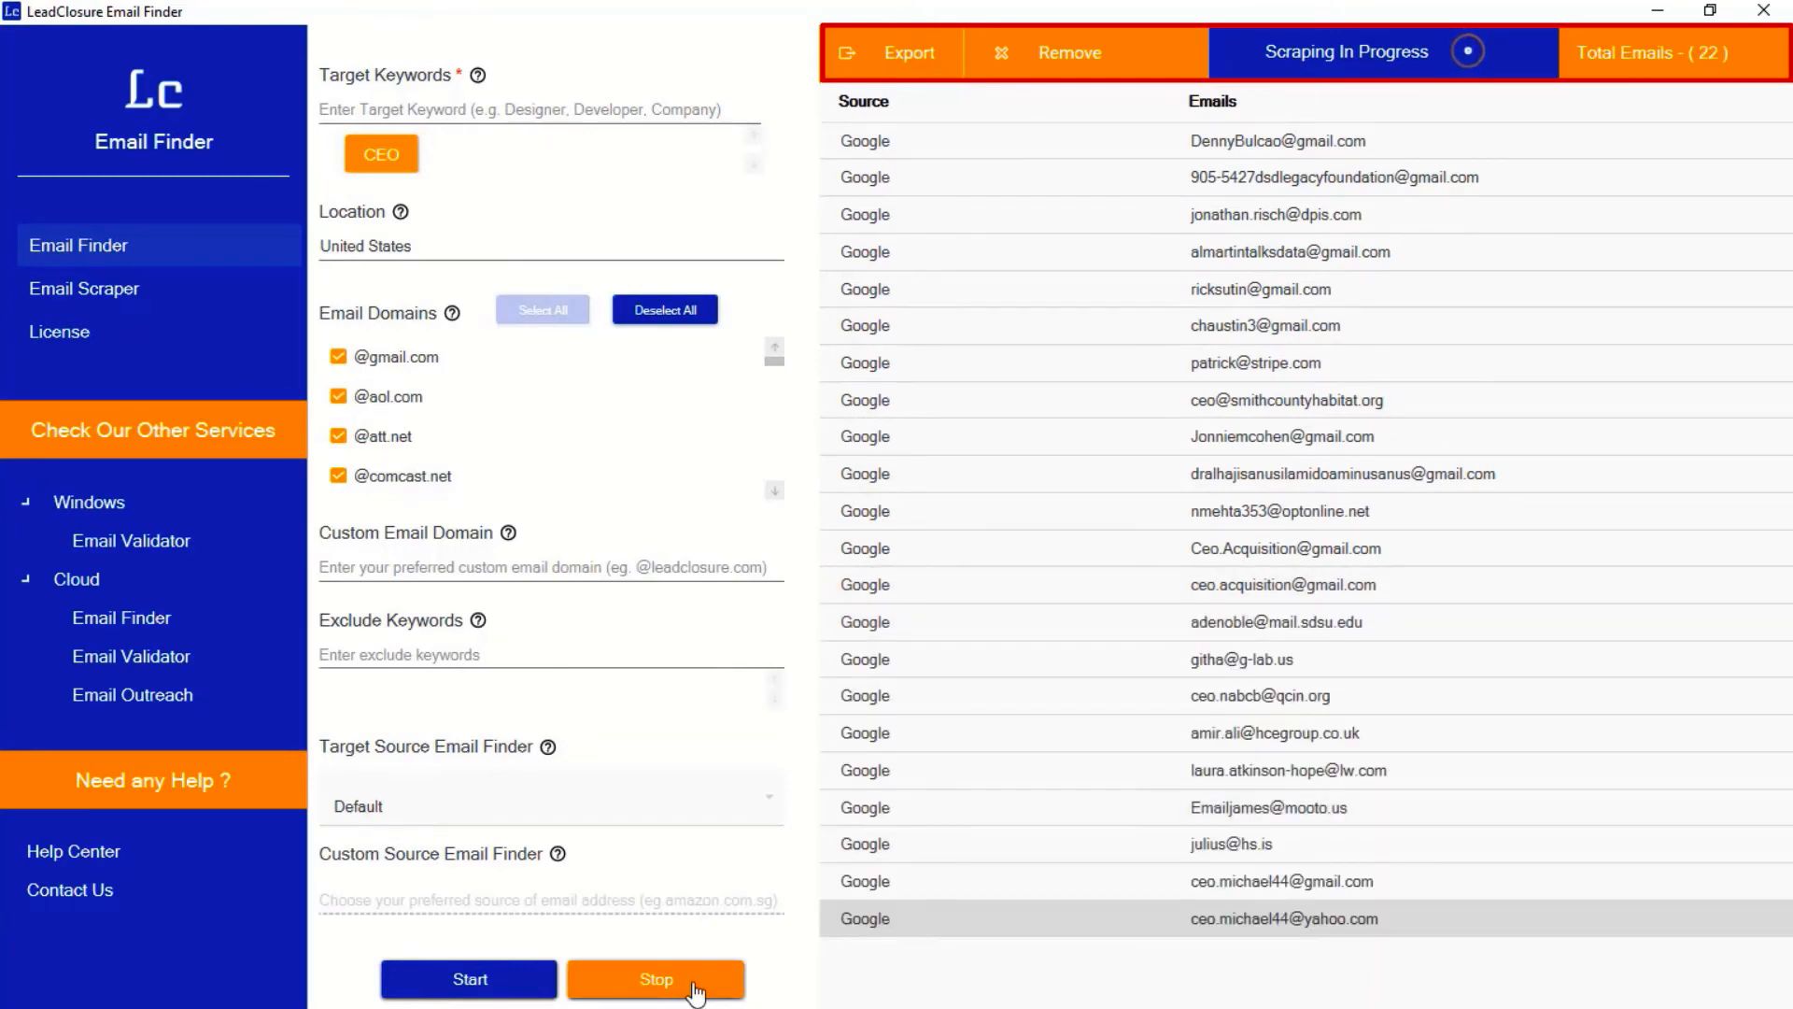
{"action": "mouse_move", "coordinate": [998, 581]}
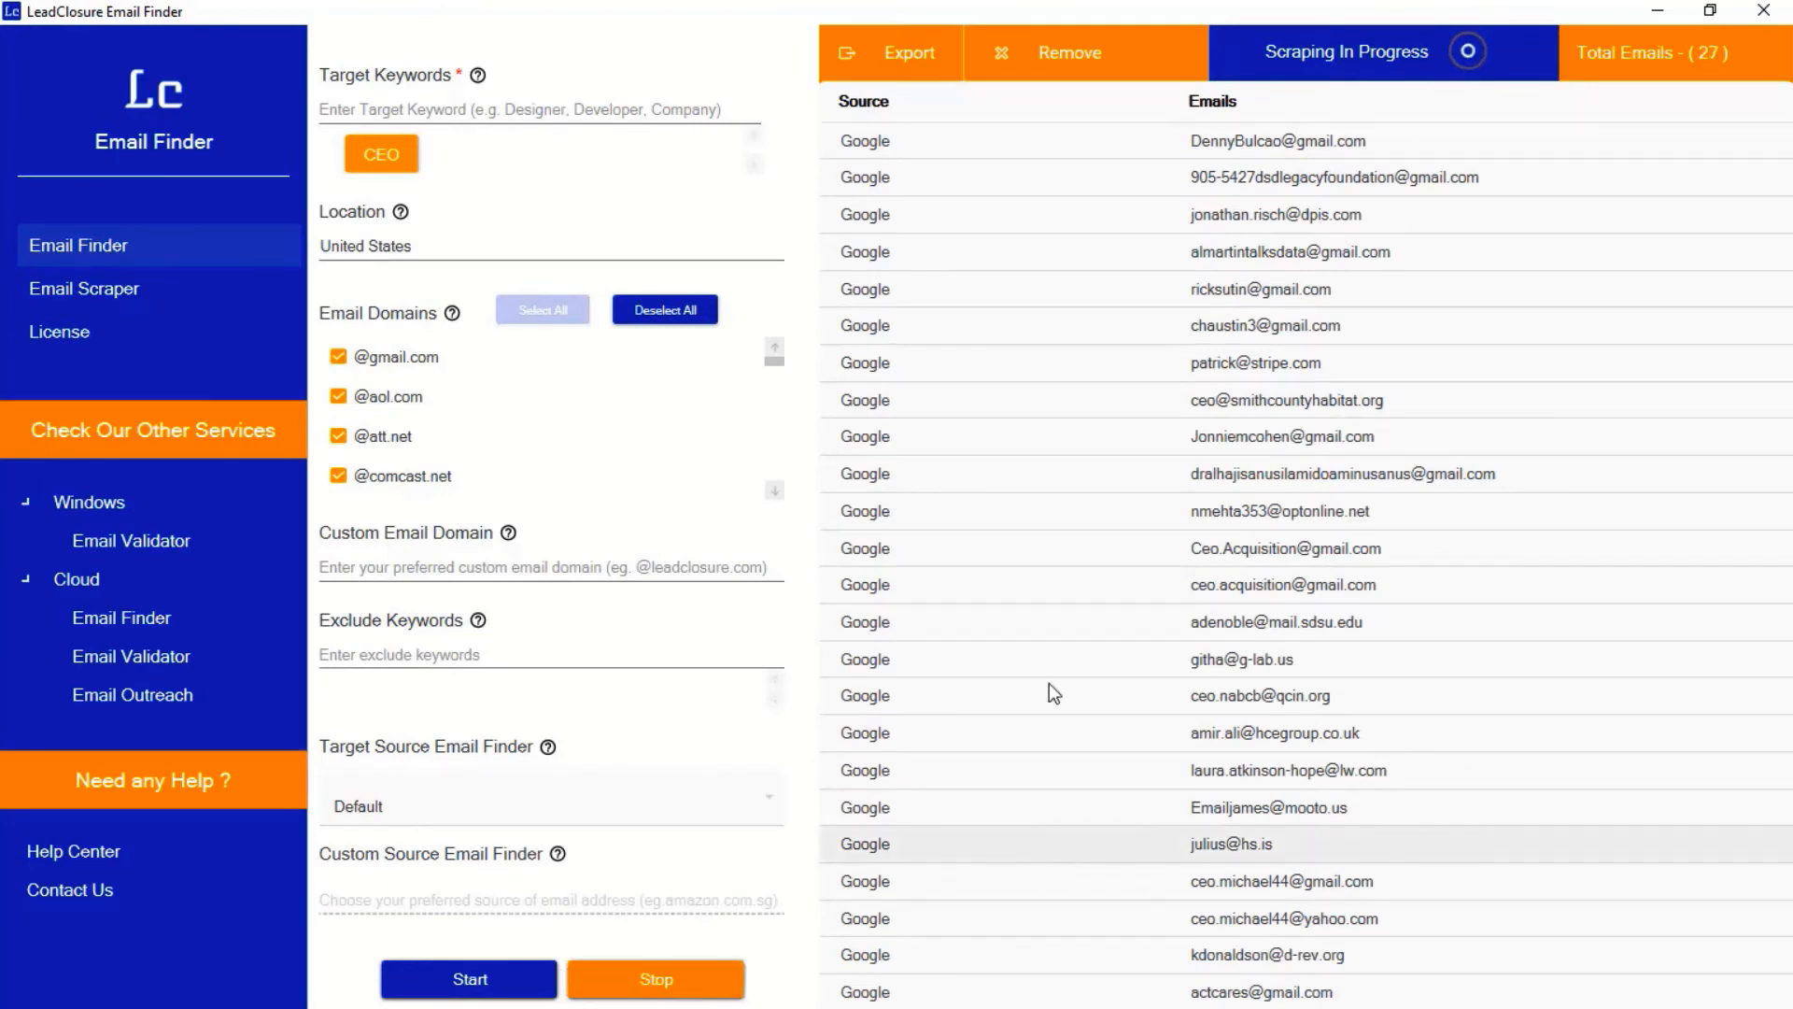
{"action": "left_click", "coordinate": [908, 52]}
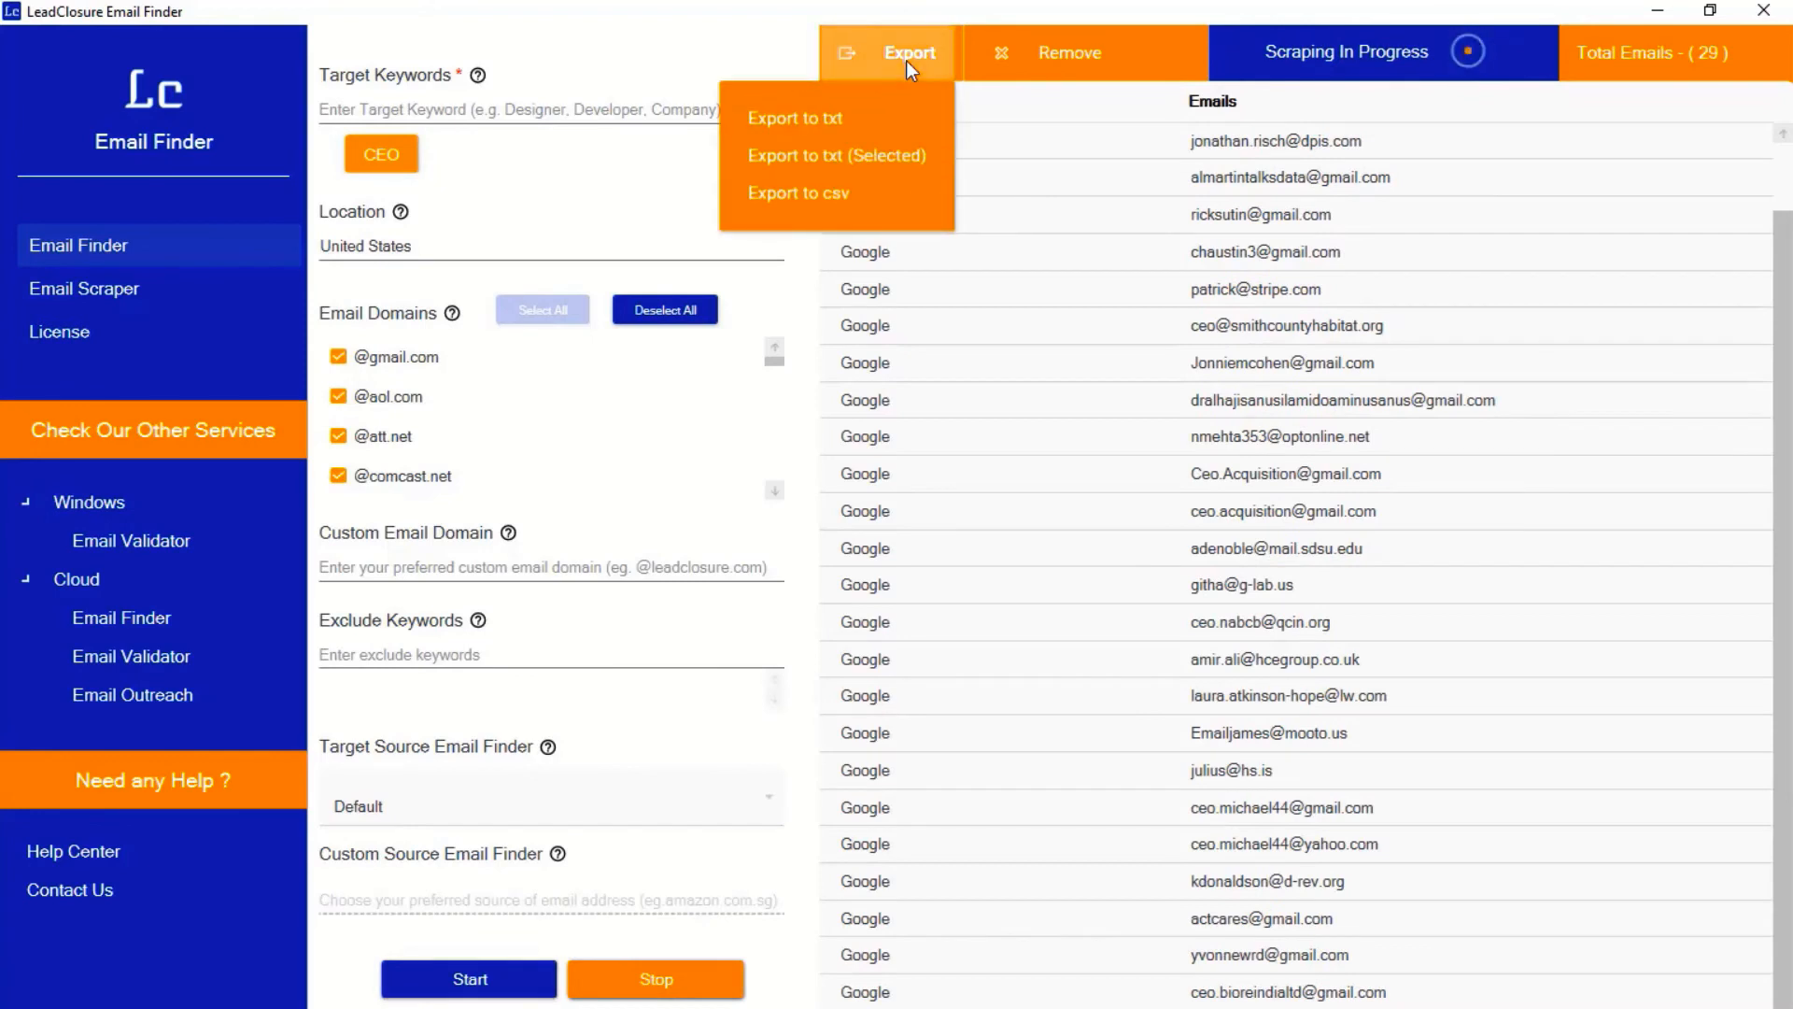
{"action": "mouse_move", "coordinate": [861, 129]}
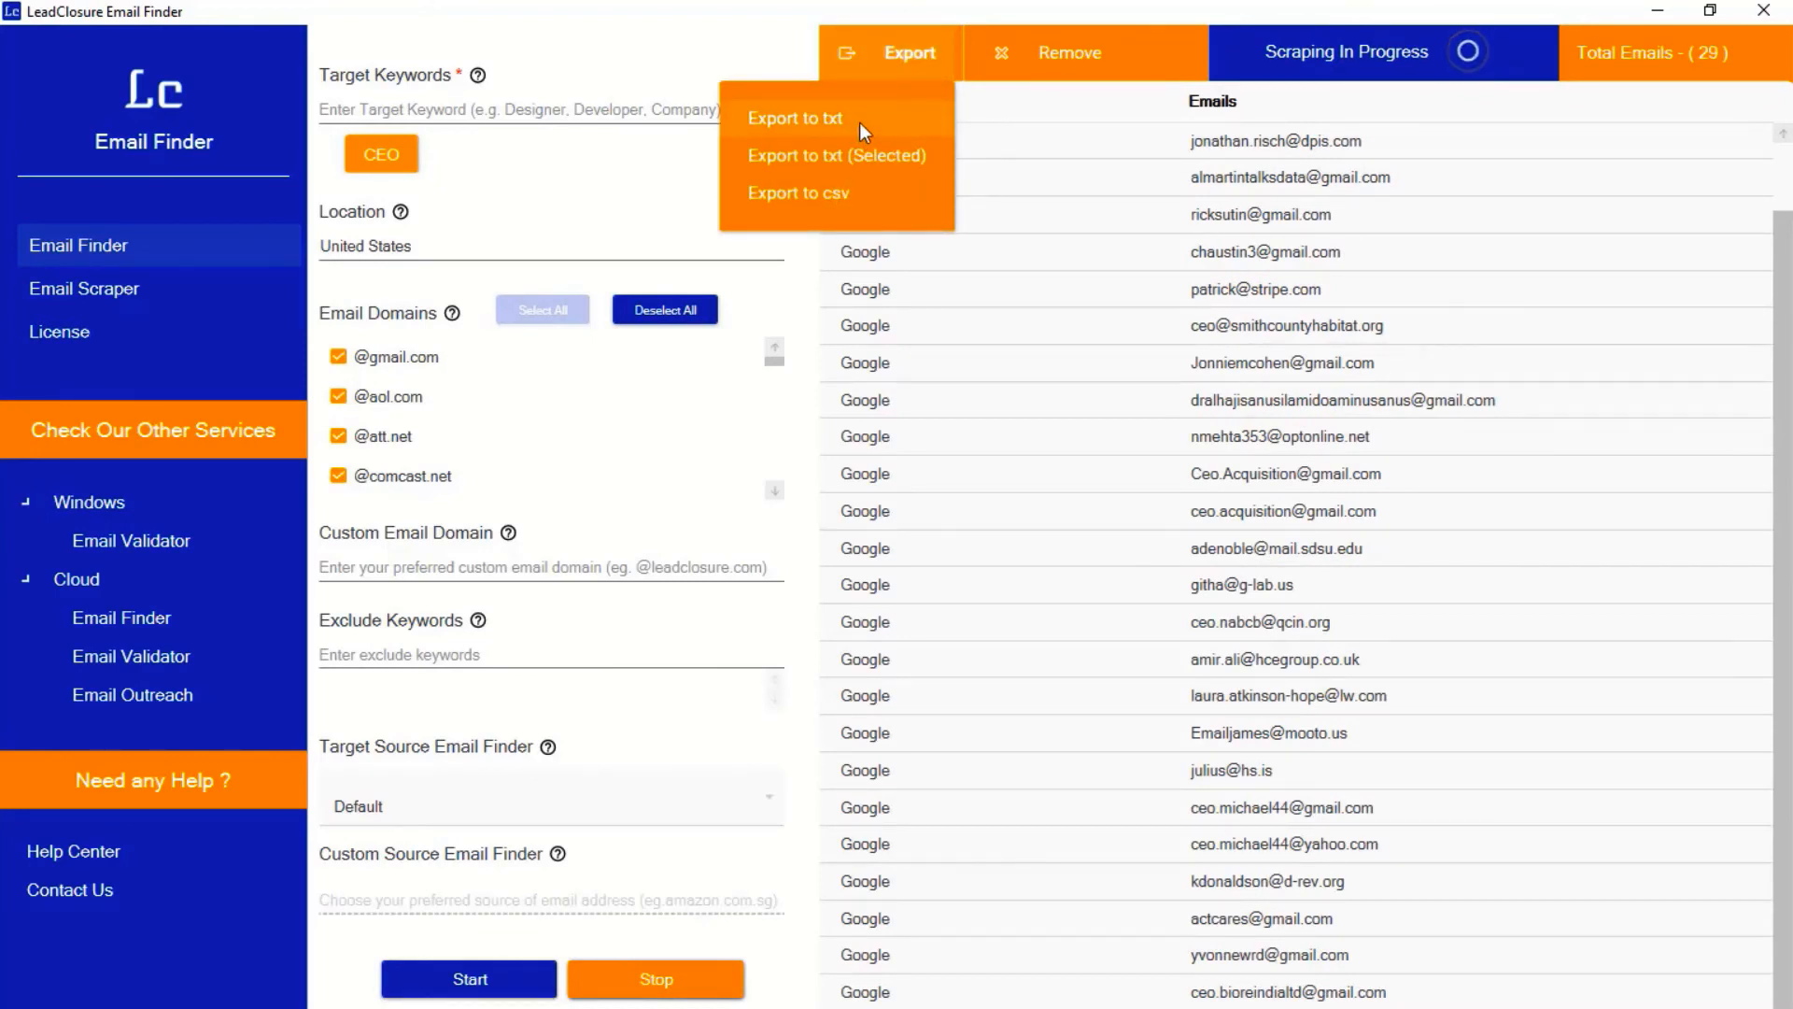
{"action": "mouse_move", "coordinate": [972, 127]}
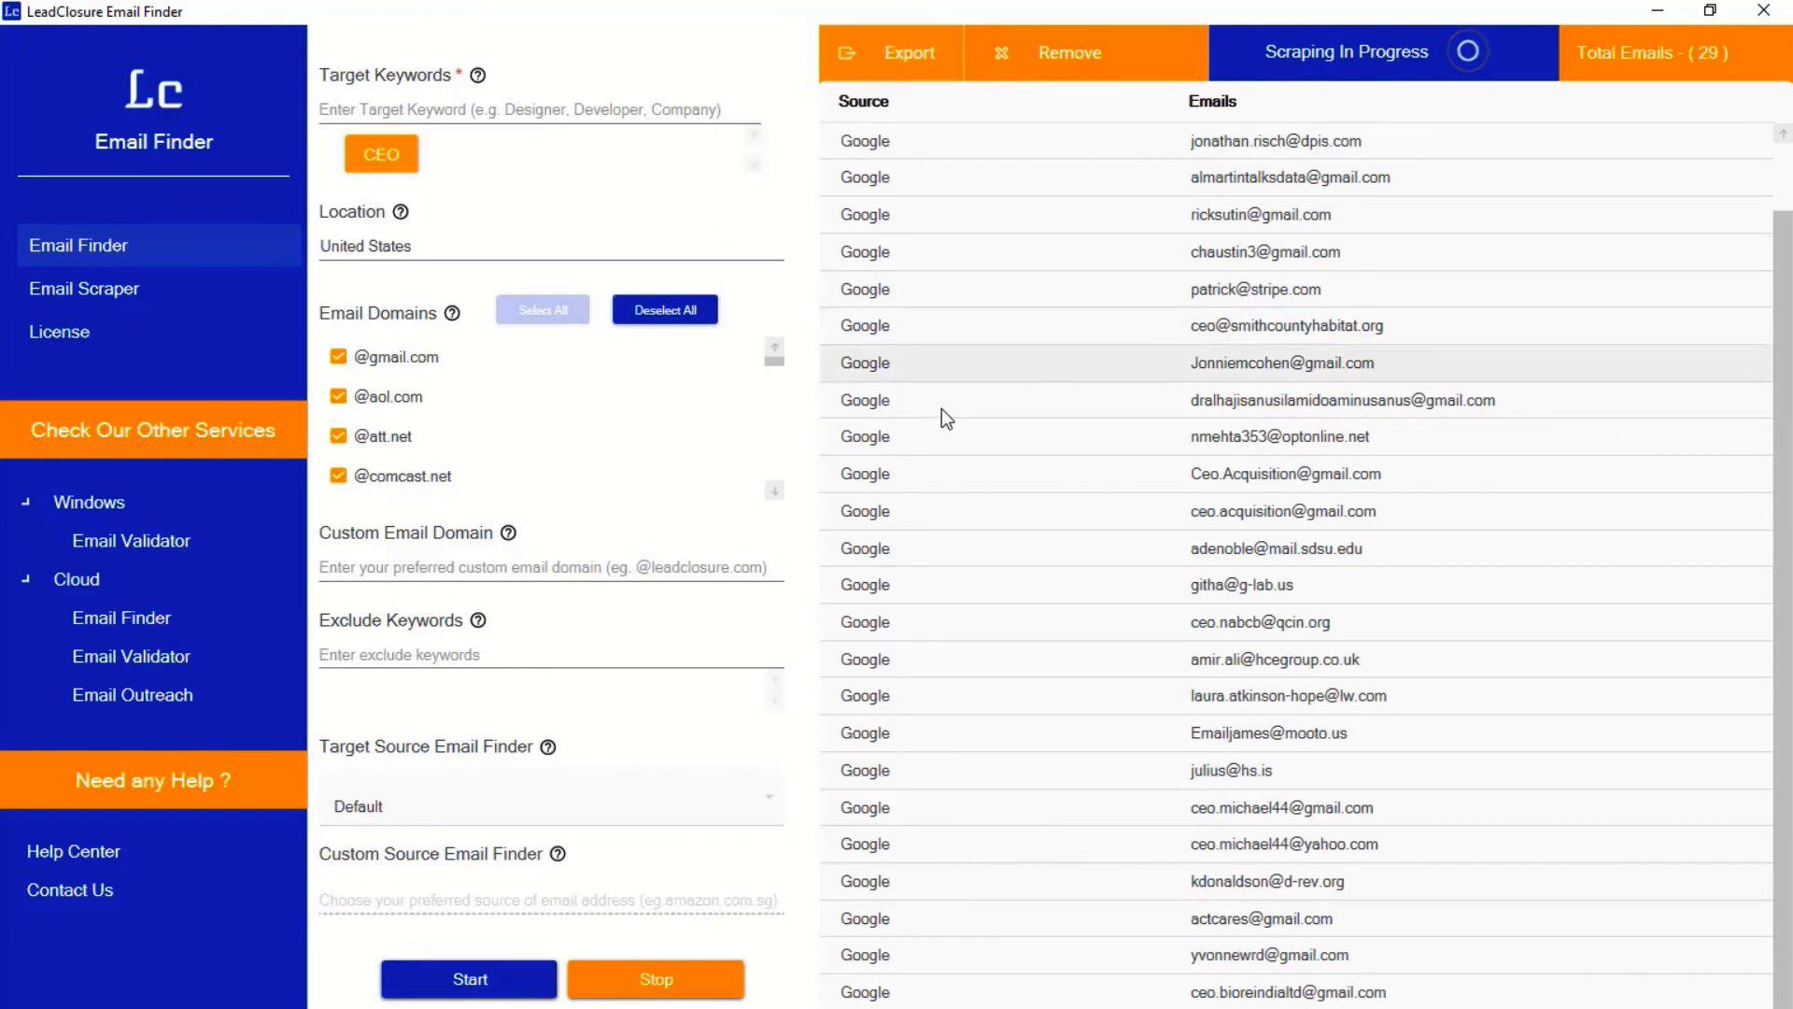
{"action": "mouse_move", "coordinate": [956, 474]}
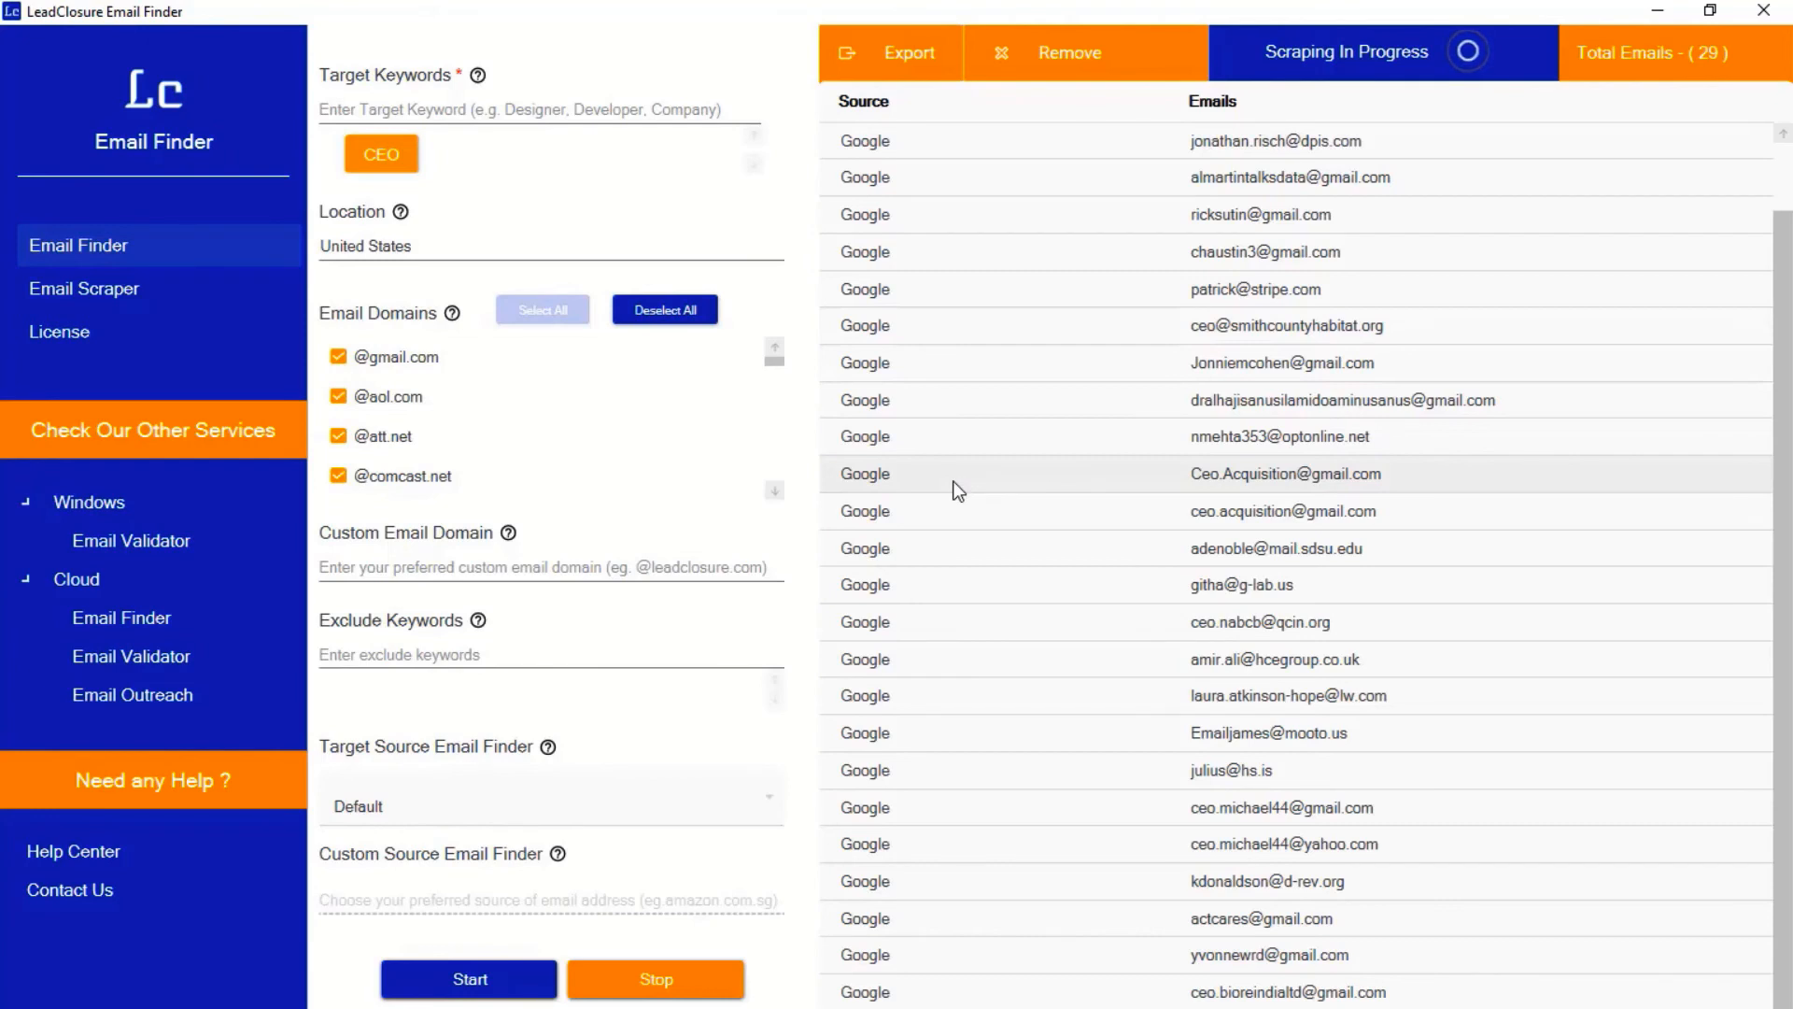
{"action": "mouse_move", "coordinate": [962, 518]}
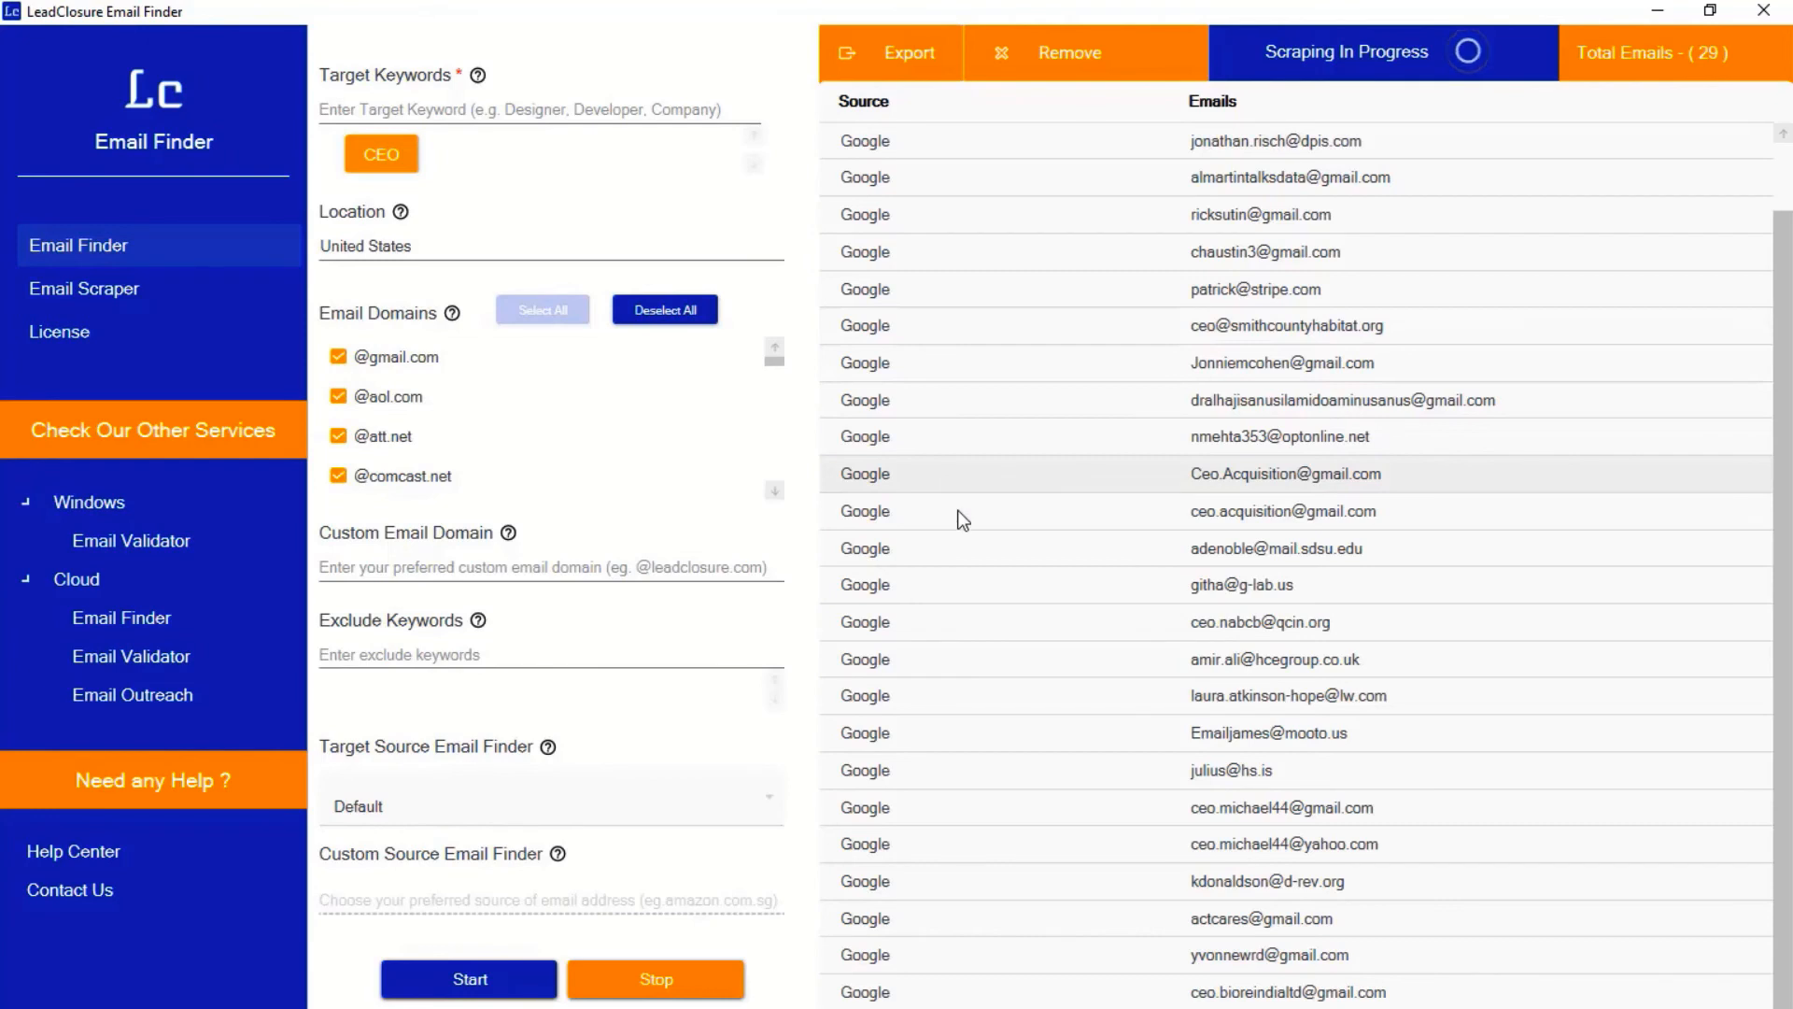
{"action": "mouse_move", "coordinate": [974, 576]}
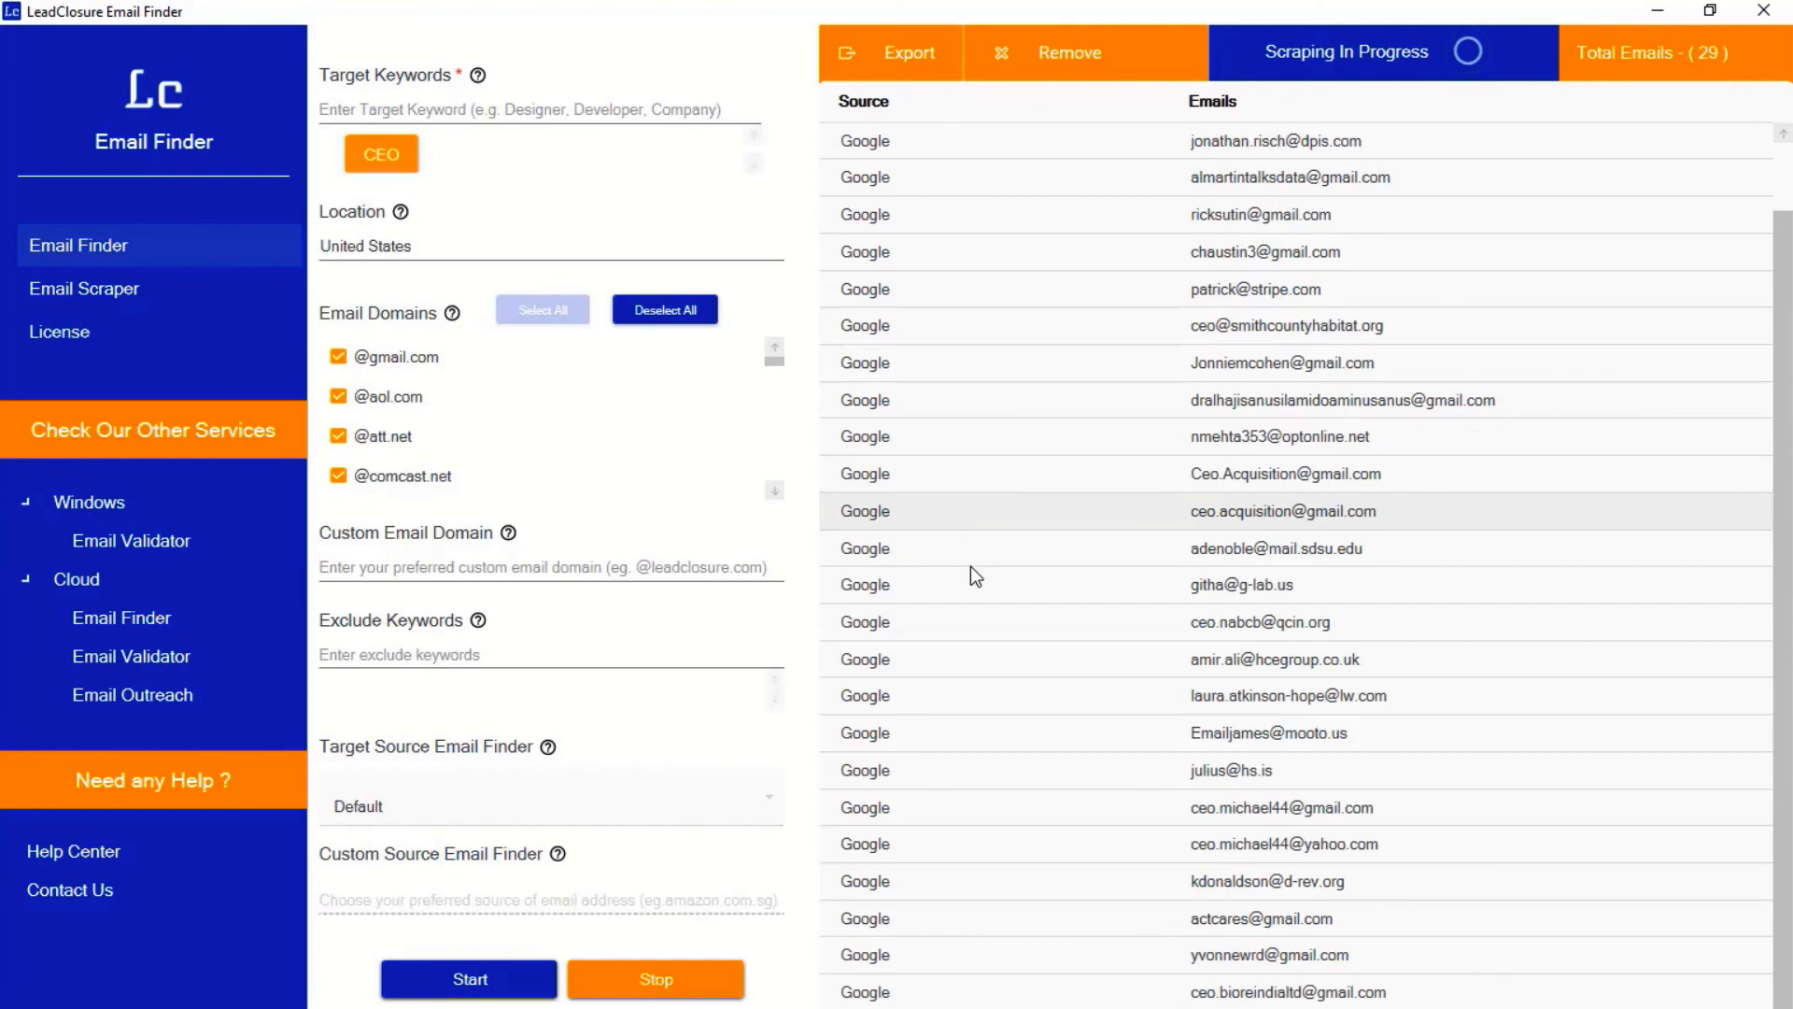